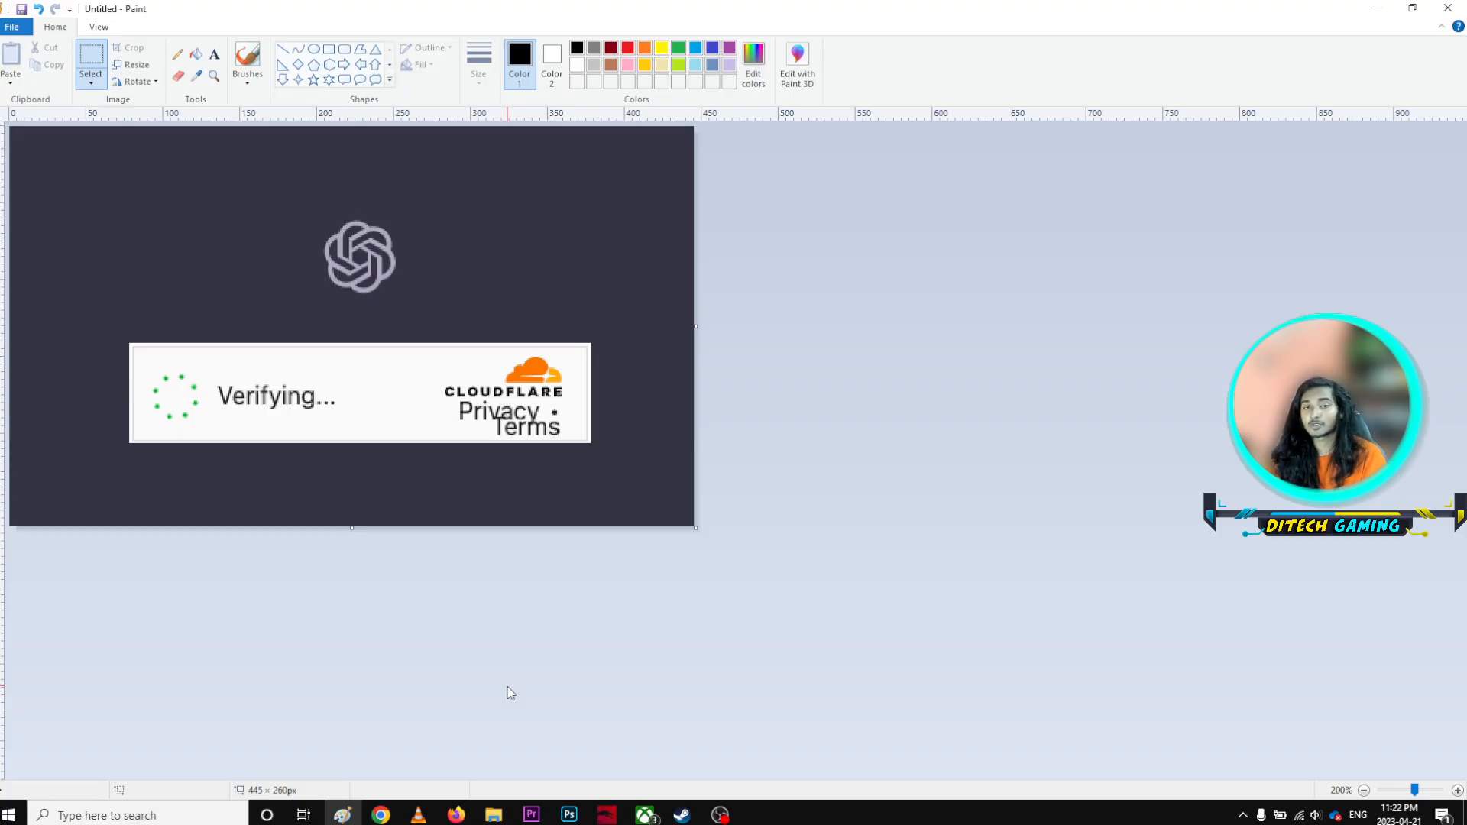
{"action": "mouse_move", "coordinate": [1122, 359]}
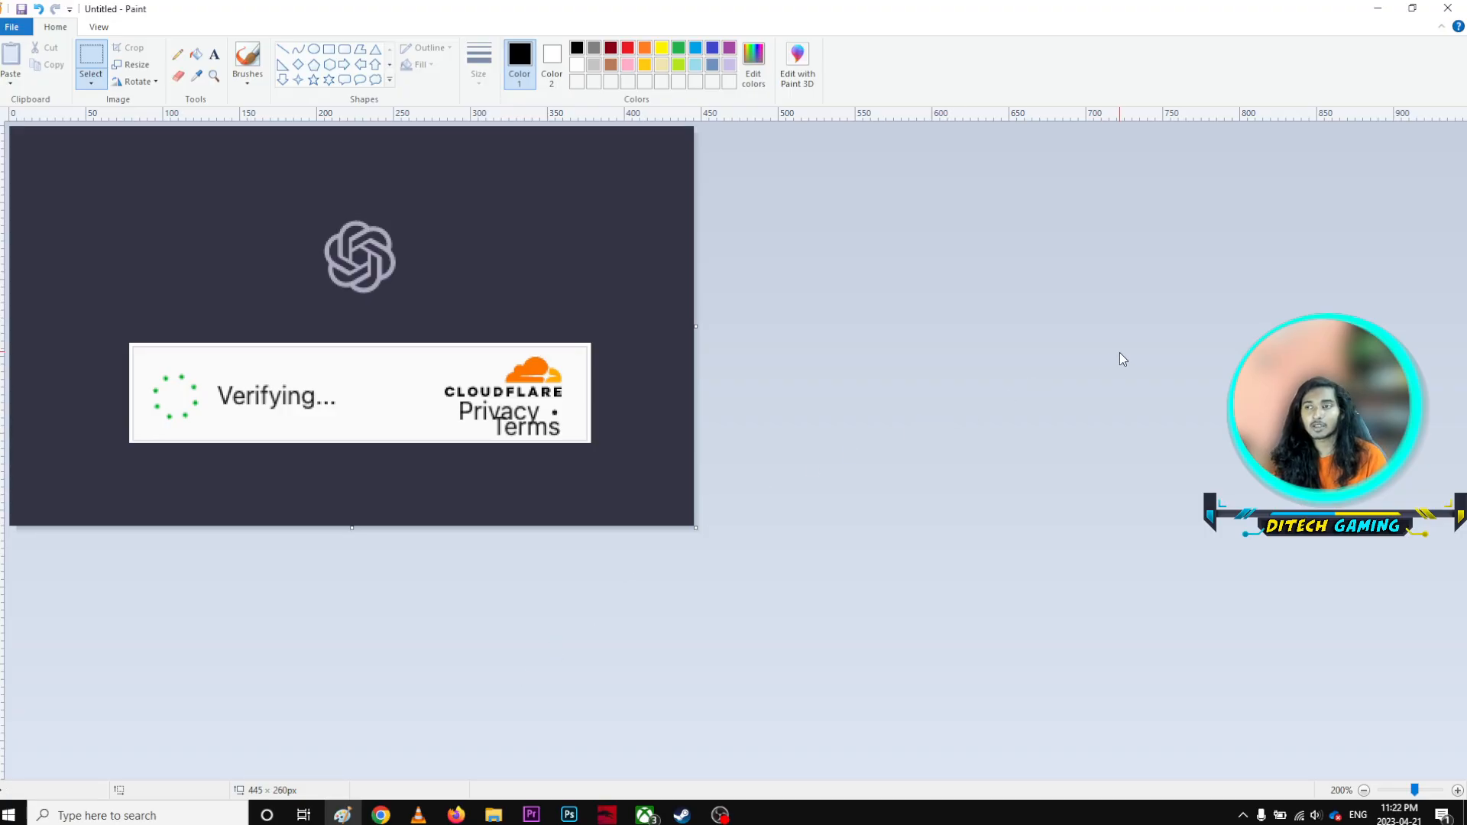
{"action": "mouse_move", "coordinate": [1359, 17]}
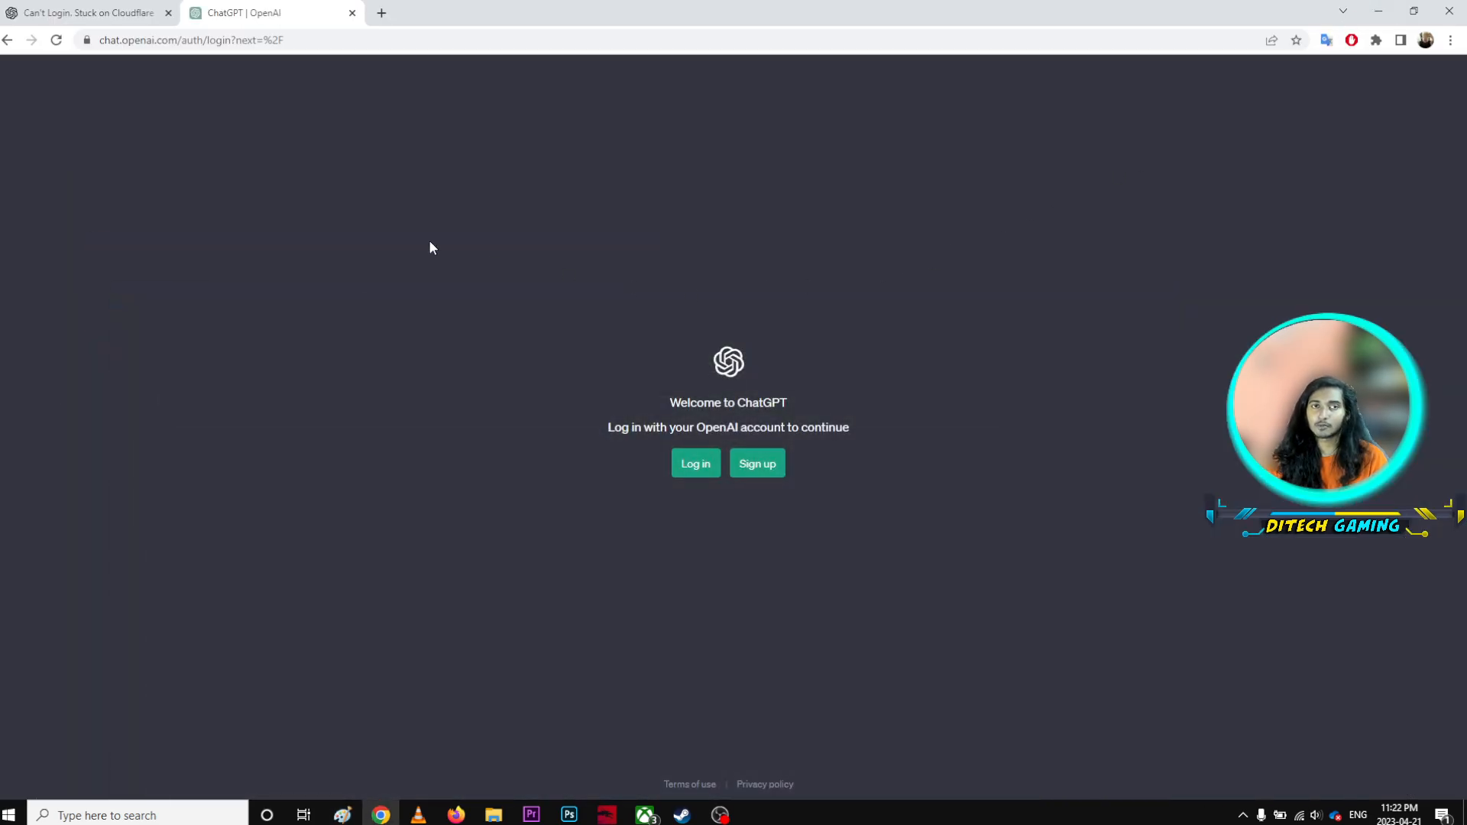
- Switch to the 'Can't Login. Stuck on Cloudflare' thread and read the replies down to post 48
{"action": "left_click", "coordinate": [84, 13]}
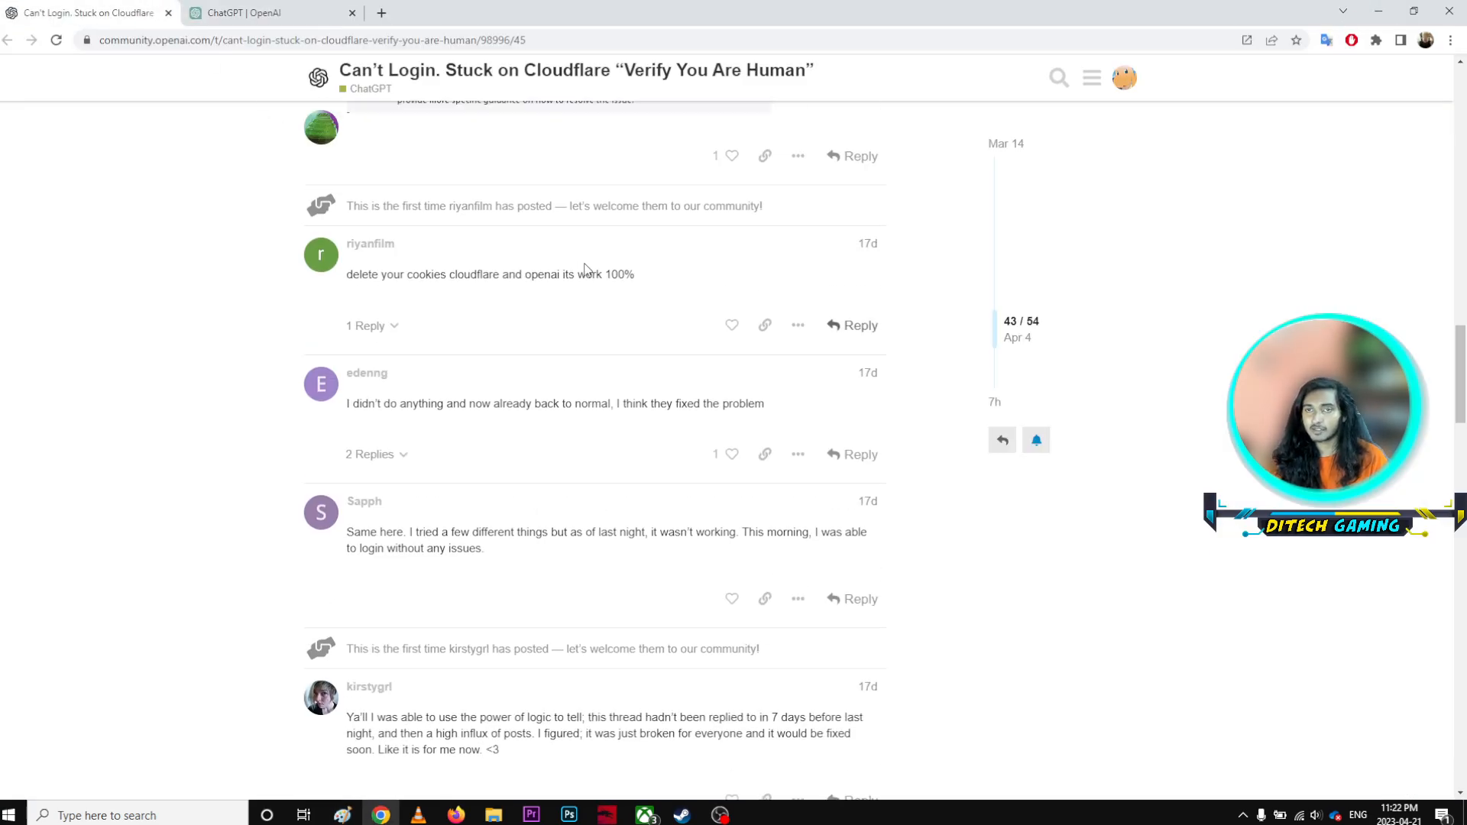
{"action": "scroll", "scroll_direction": "up", "scroll_amount": 3}
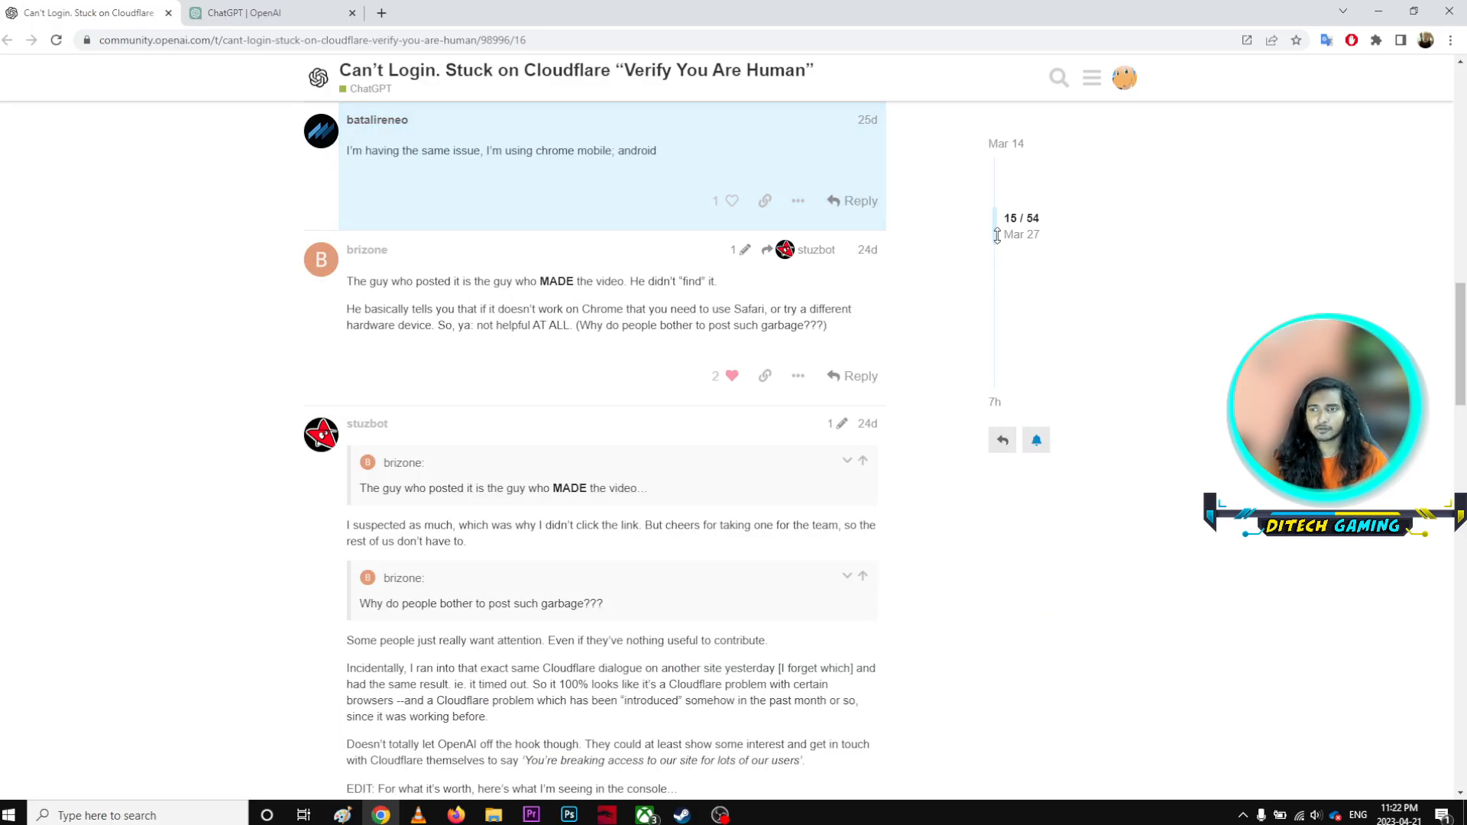
{"action": "scroll", "scroll_direction": "down", "scroll_amount": 3}
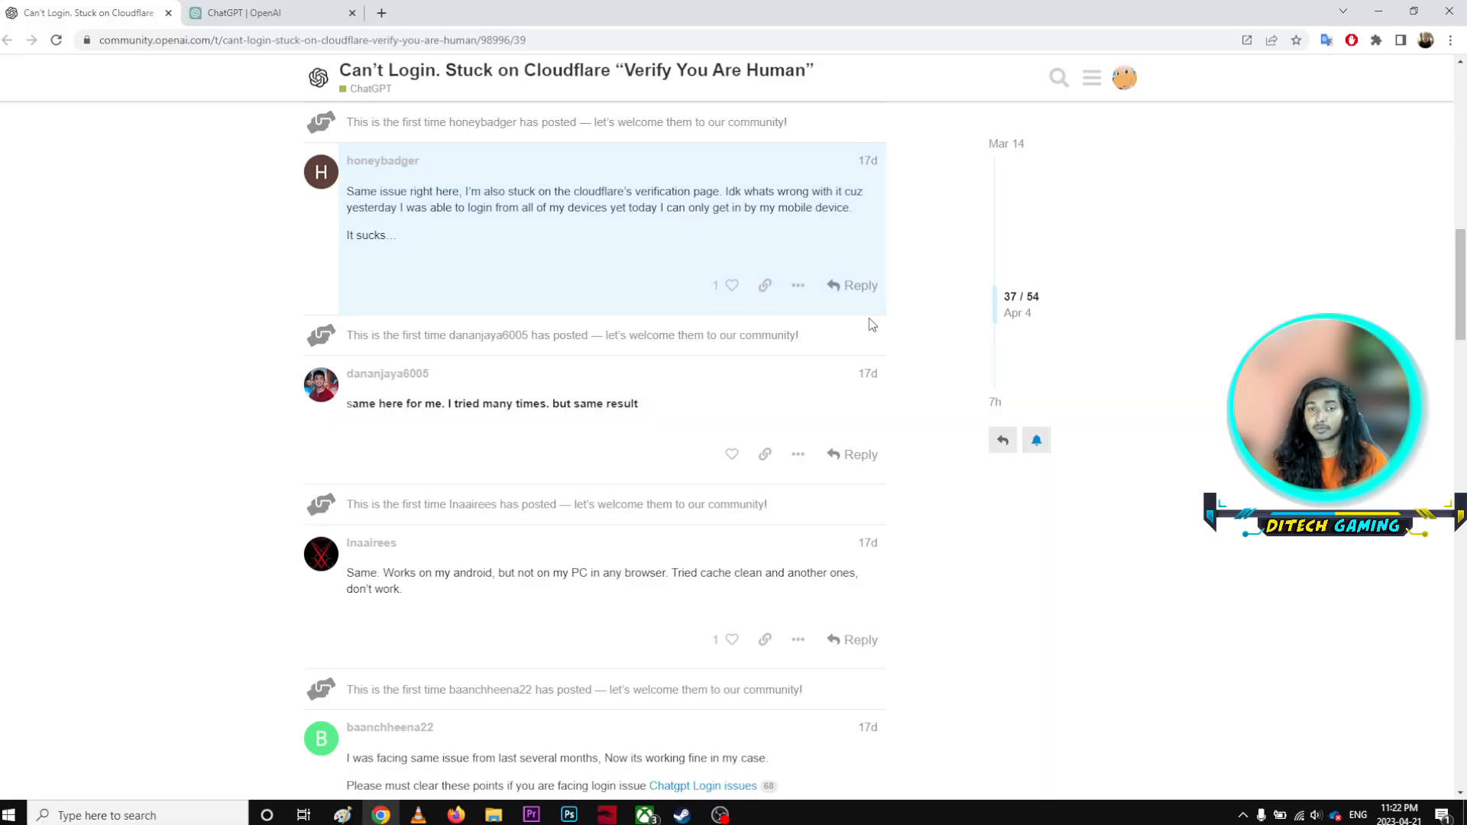
{"action": "scroll", "scroll_direction": "down", "scroll_amount": 3}
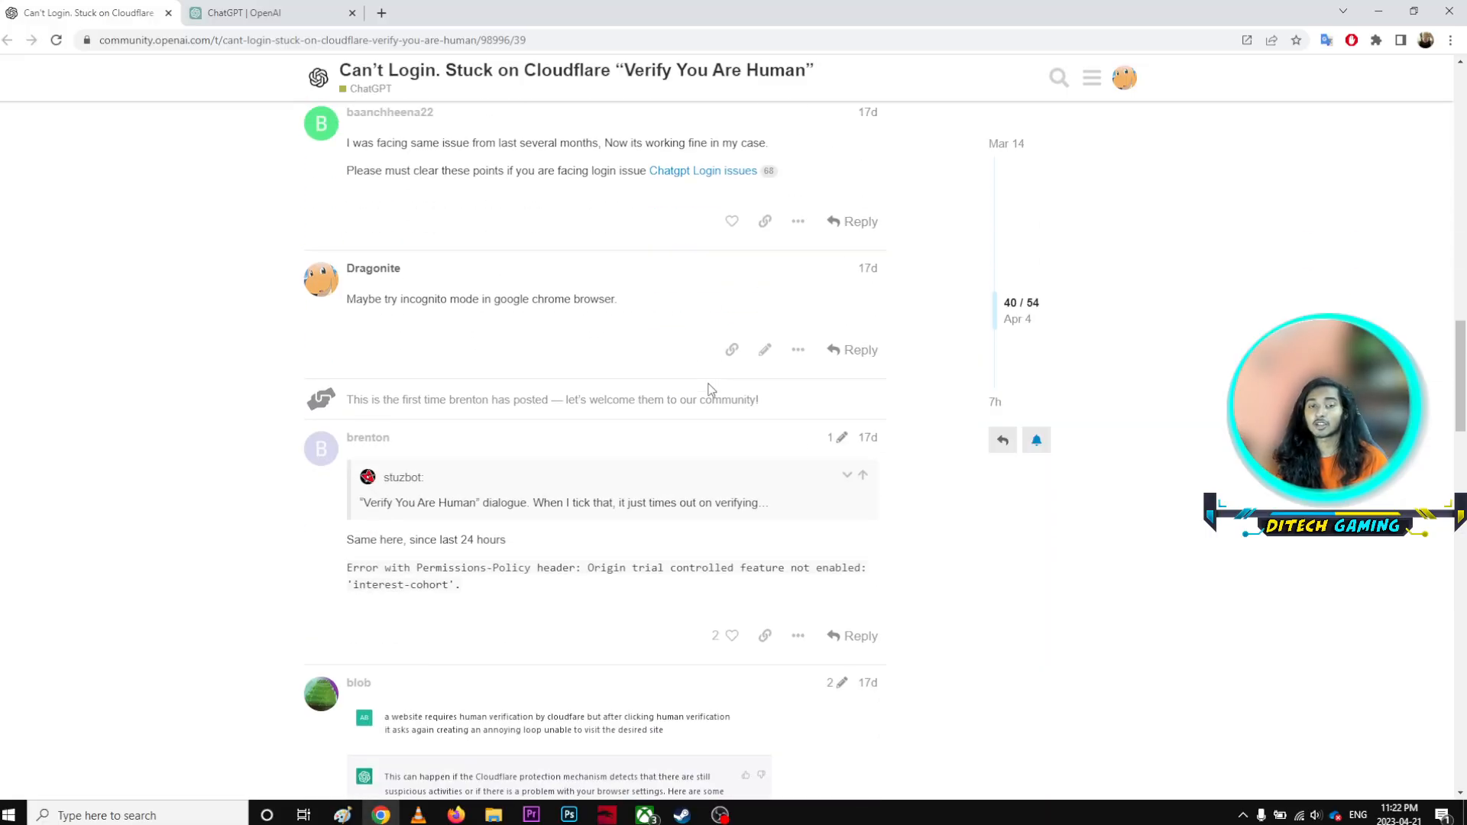
{"action": "scroll", "scroll_direction": "down", "scroll_amount": 3}
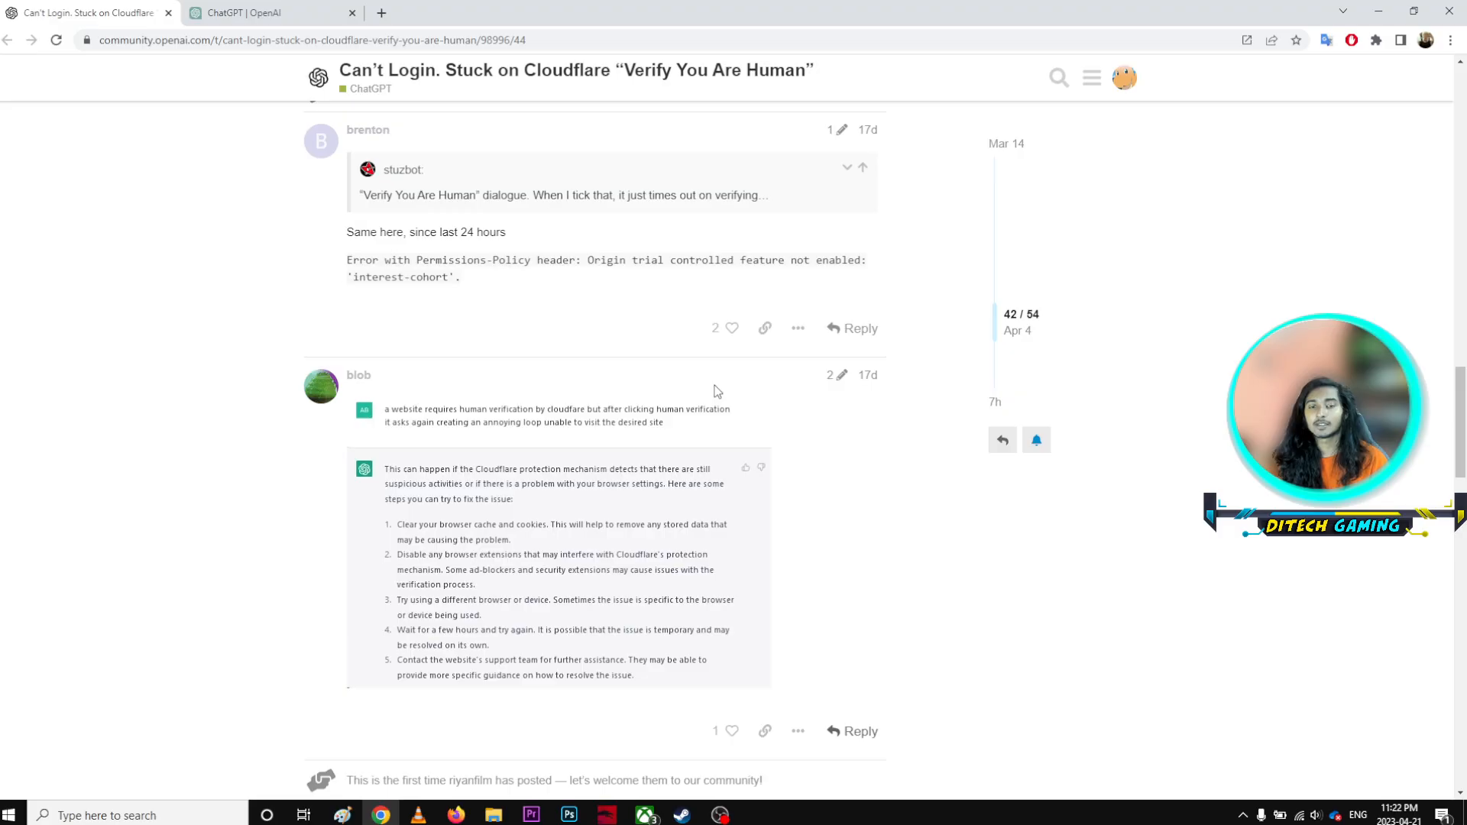
{"action": "scroll", "scroll_direction": "down", "scroll_amount": 3}
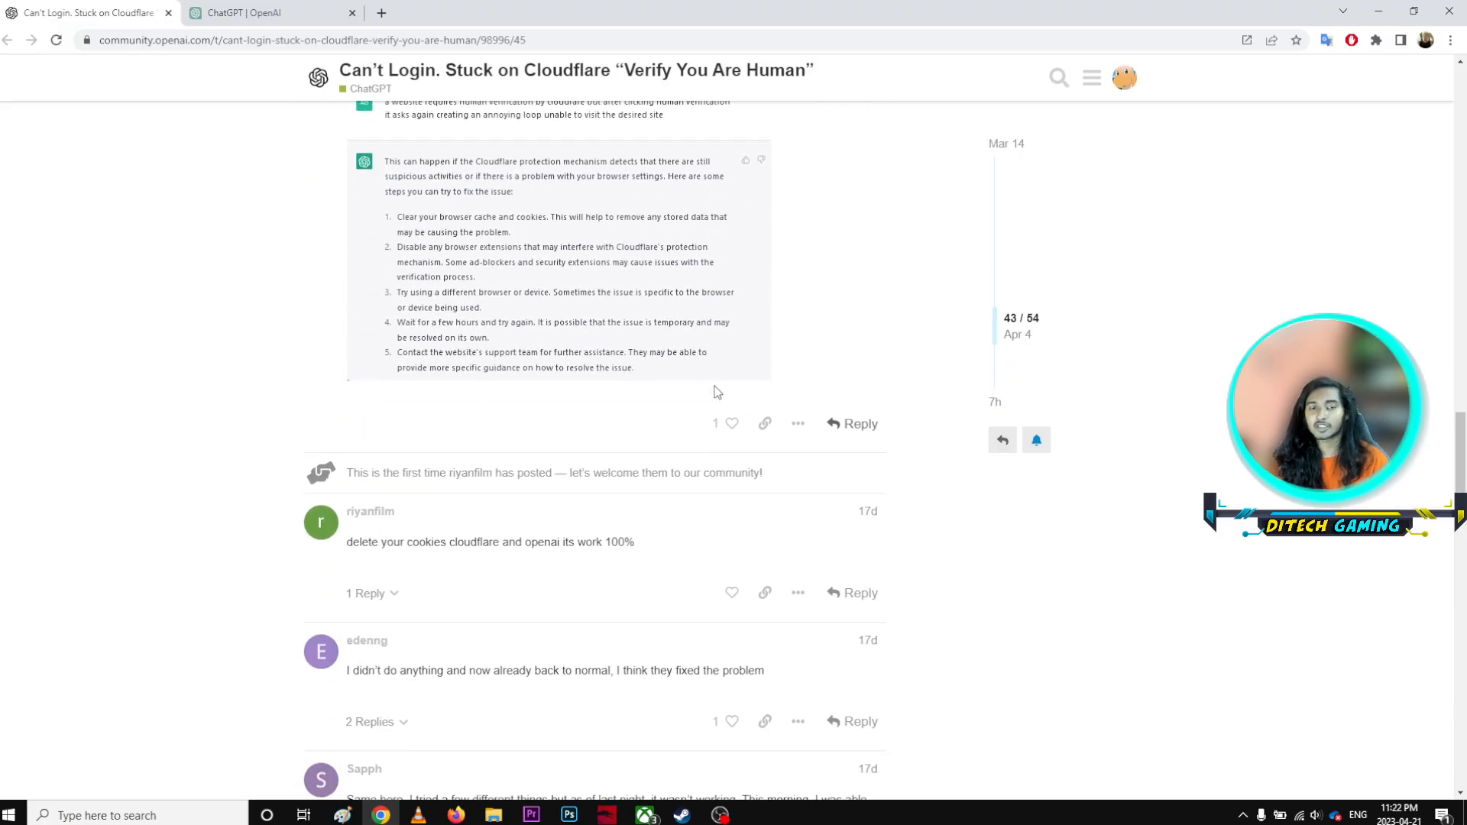
{"action": "scroll", "scroll_direction": "down", "scroll_amount": 3}
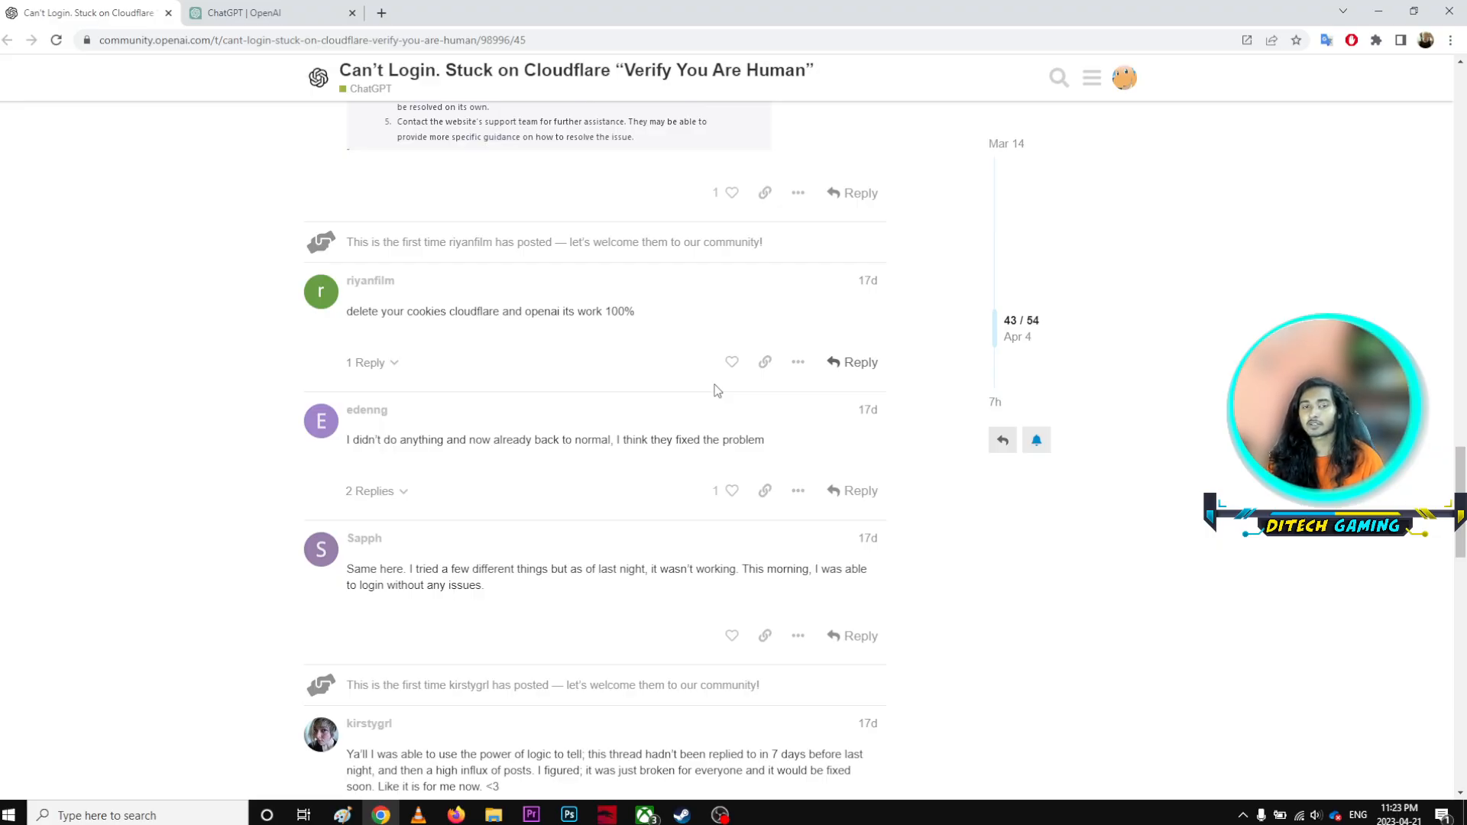
{"action": "scroll", "scroll_direction": "down", "scroll_amount": 3}
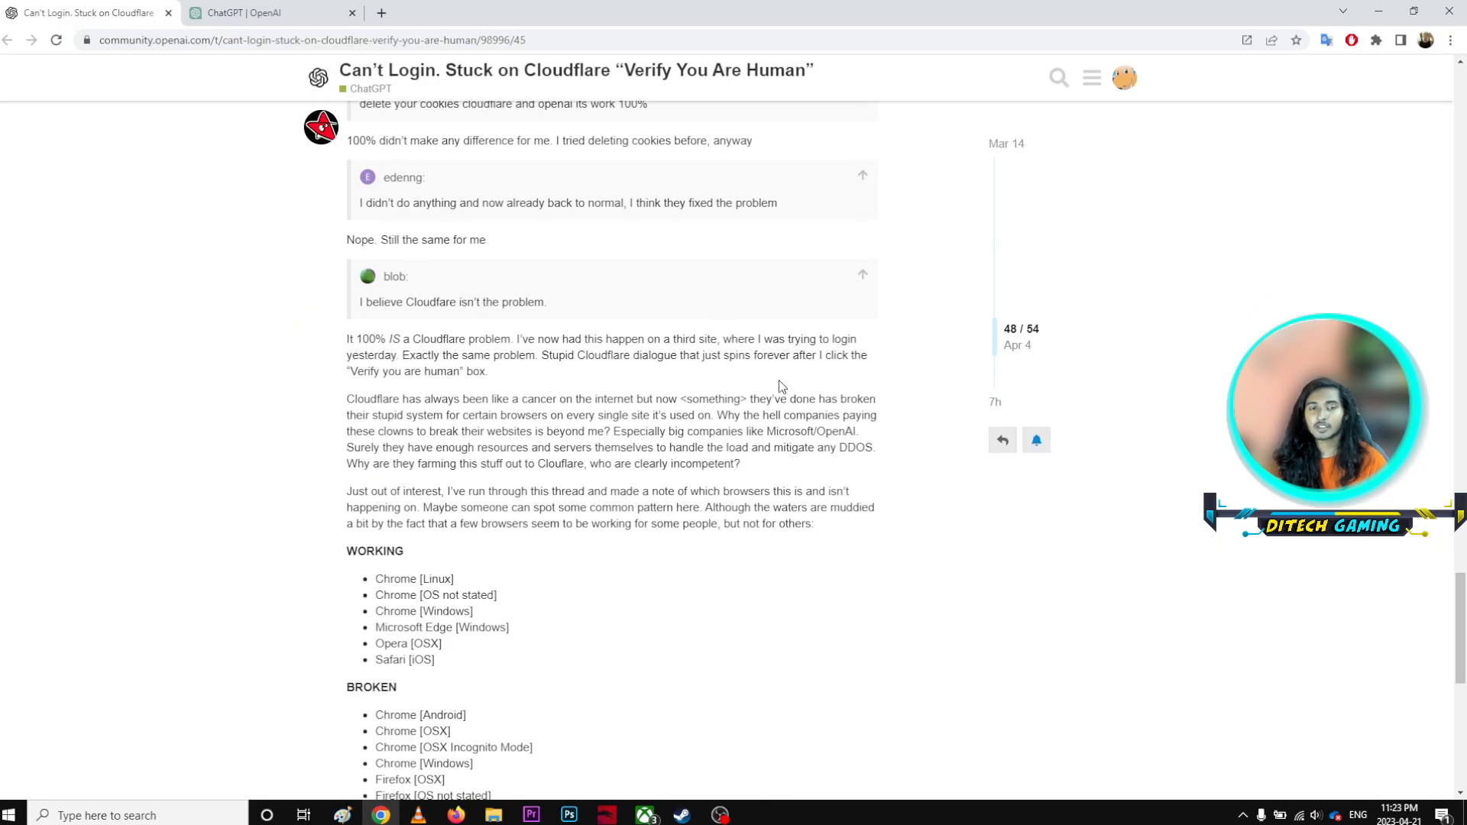
- Review the working and broken browser lists, briefly highlighting the broken list, then open Chrome's three-dot menu
{"action": "scroll", "scroll_direction": "down", "scroll_amount": 3}
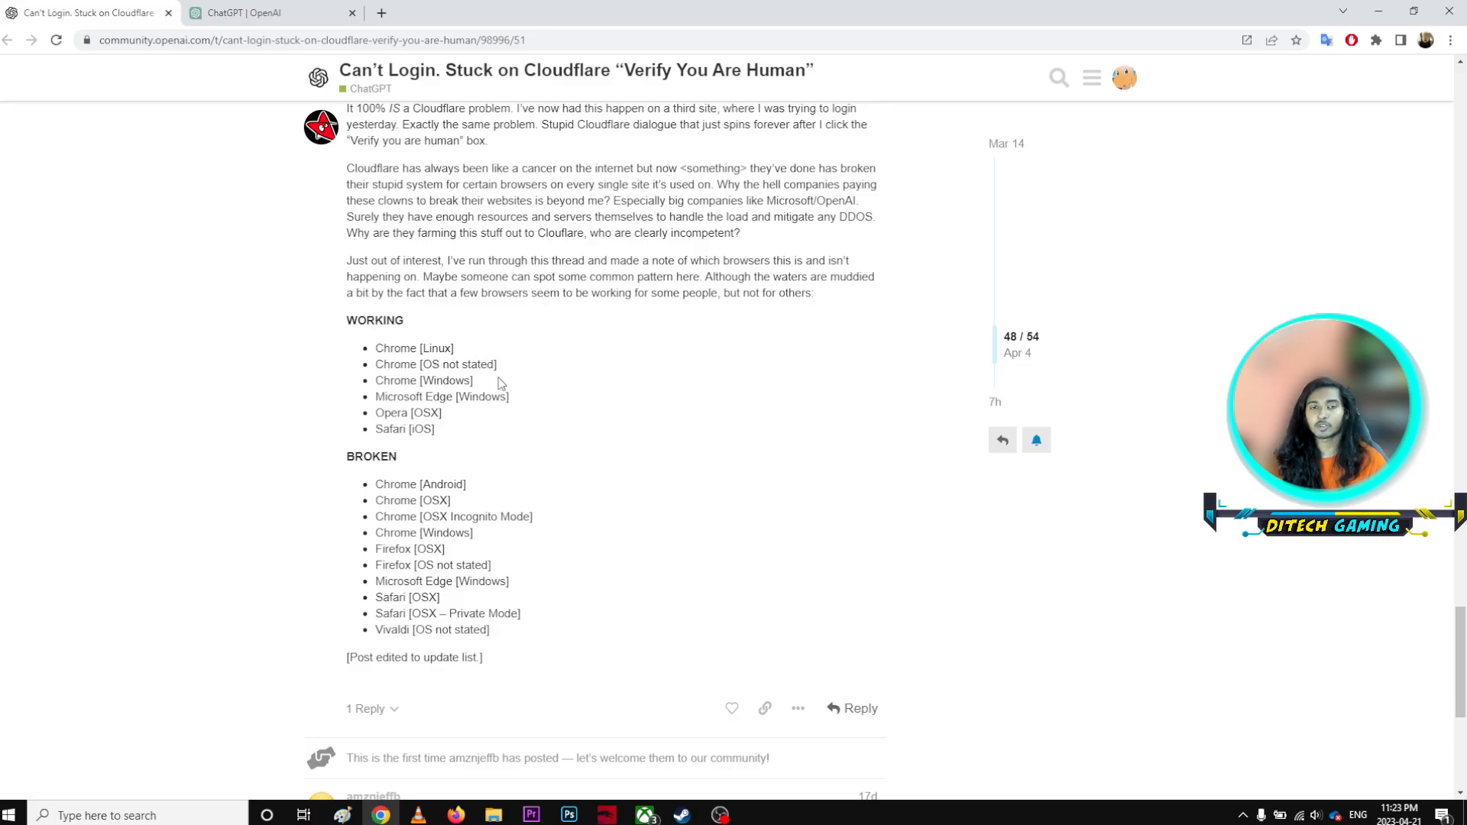
{"action": "double_click", "coordinate": [413, 347]}
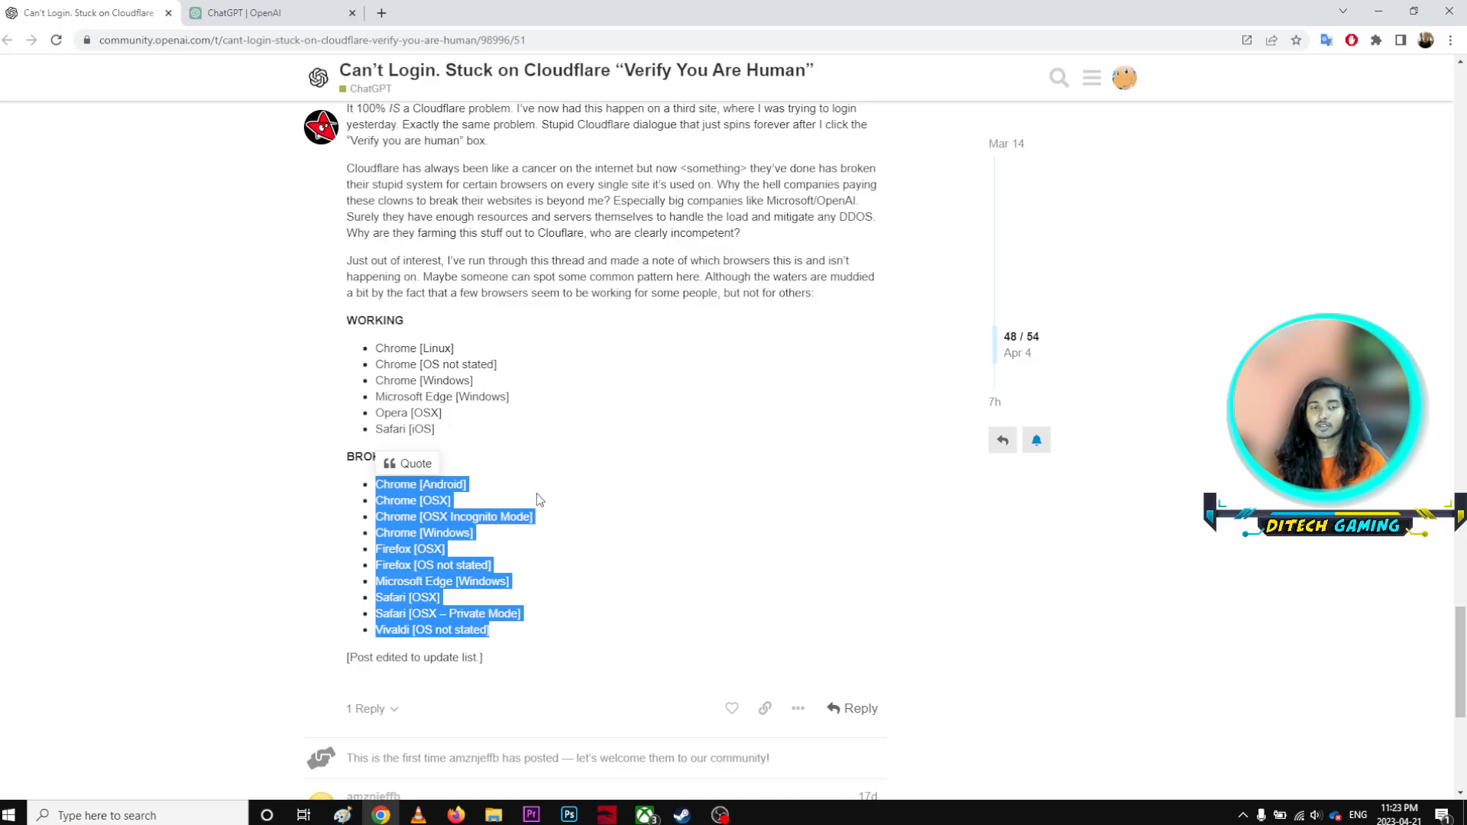
{"action": "left_click", "coordinate": [552, 477]}
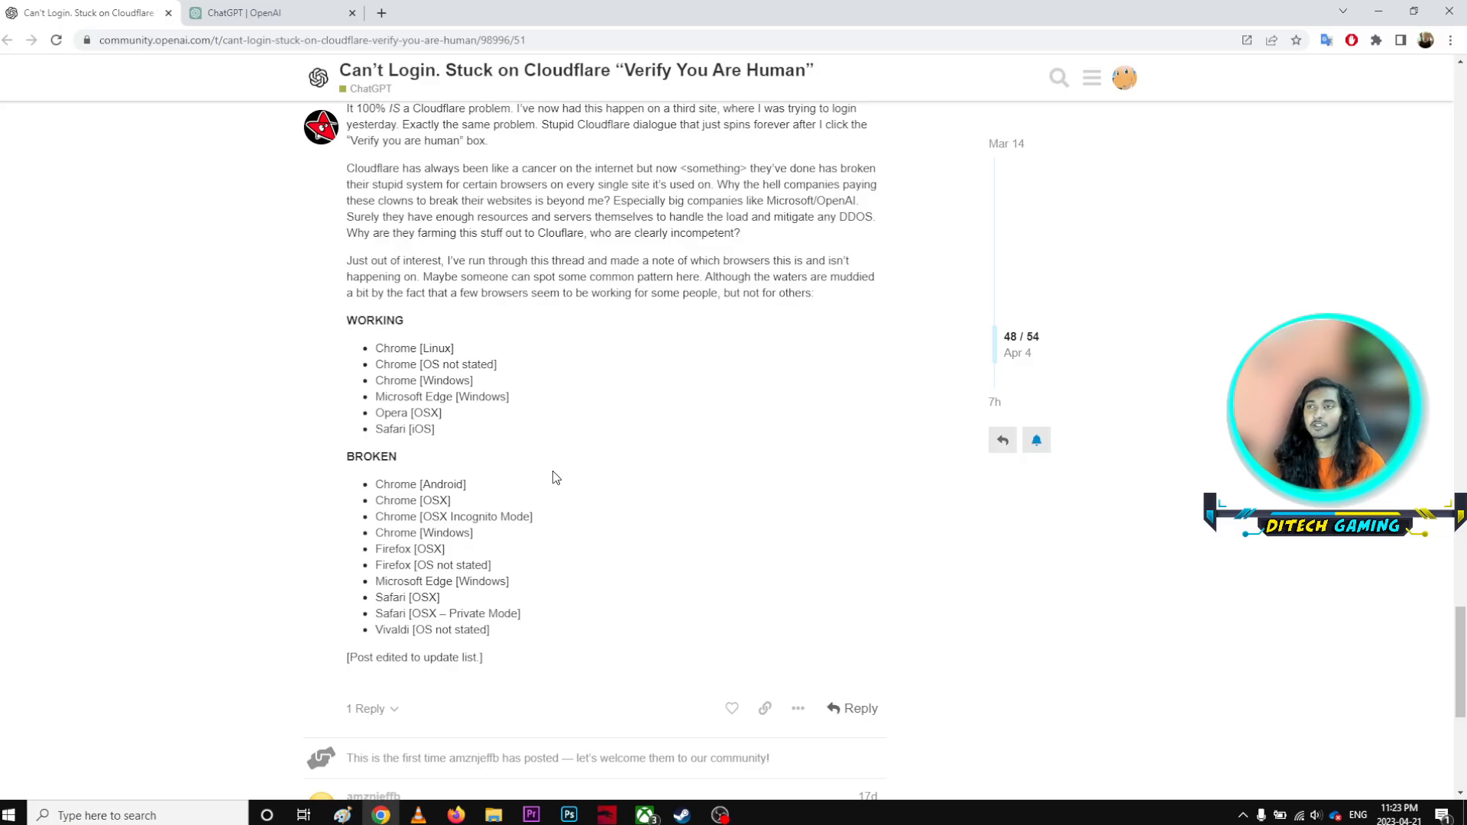
{"action": "left_click", "coordinate": [1450, 41]}
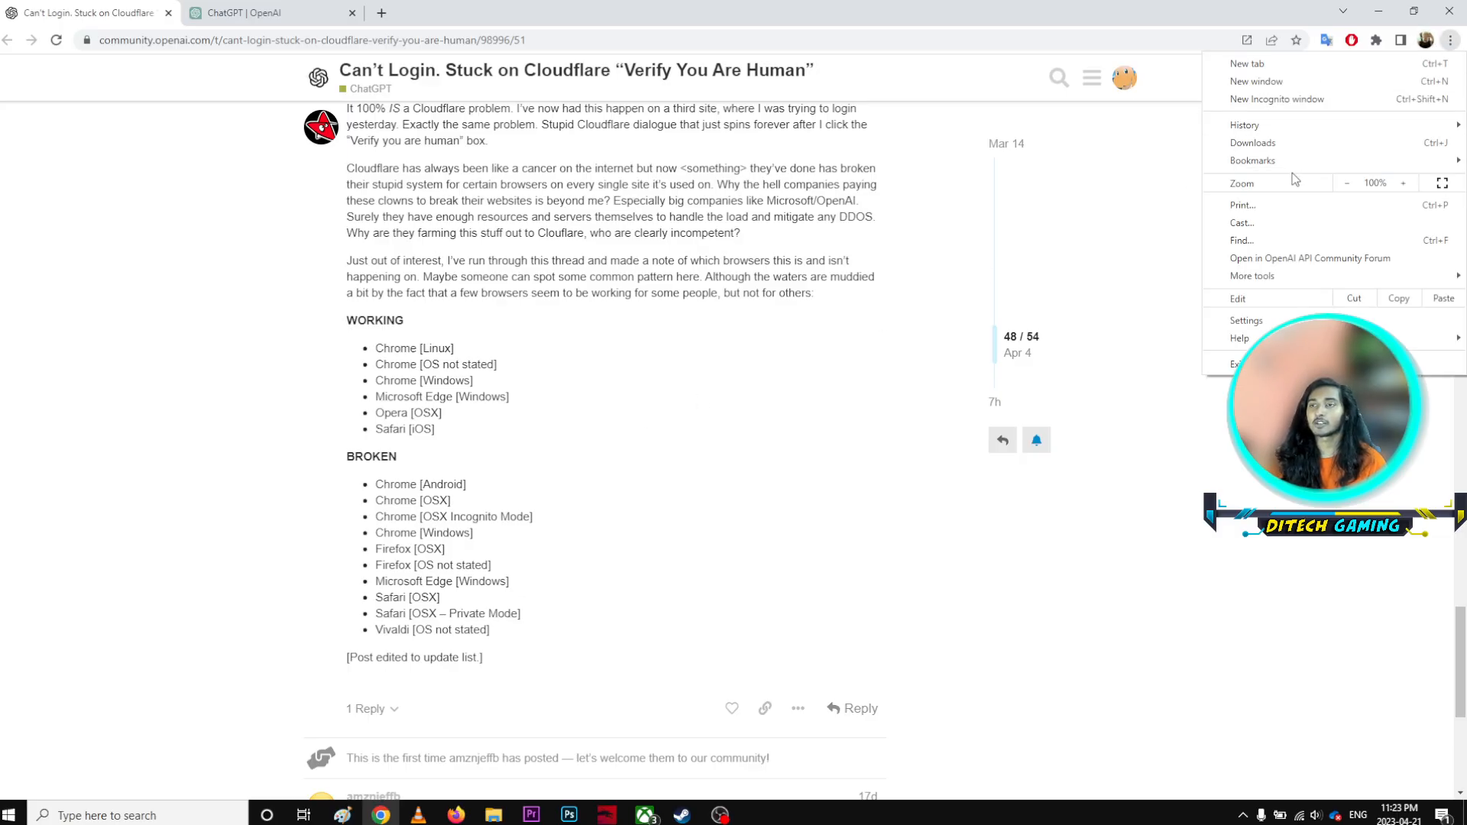
{"action": "mouse_move", "coordinate": [1064, 277]}
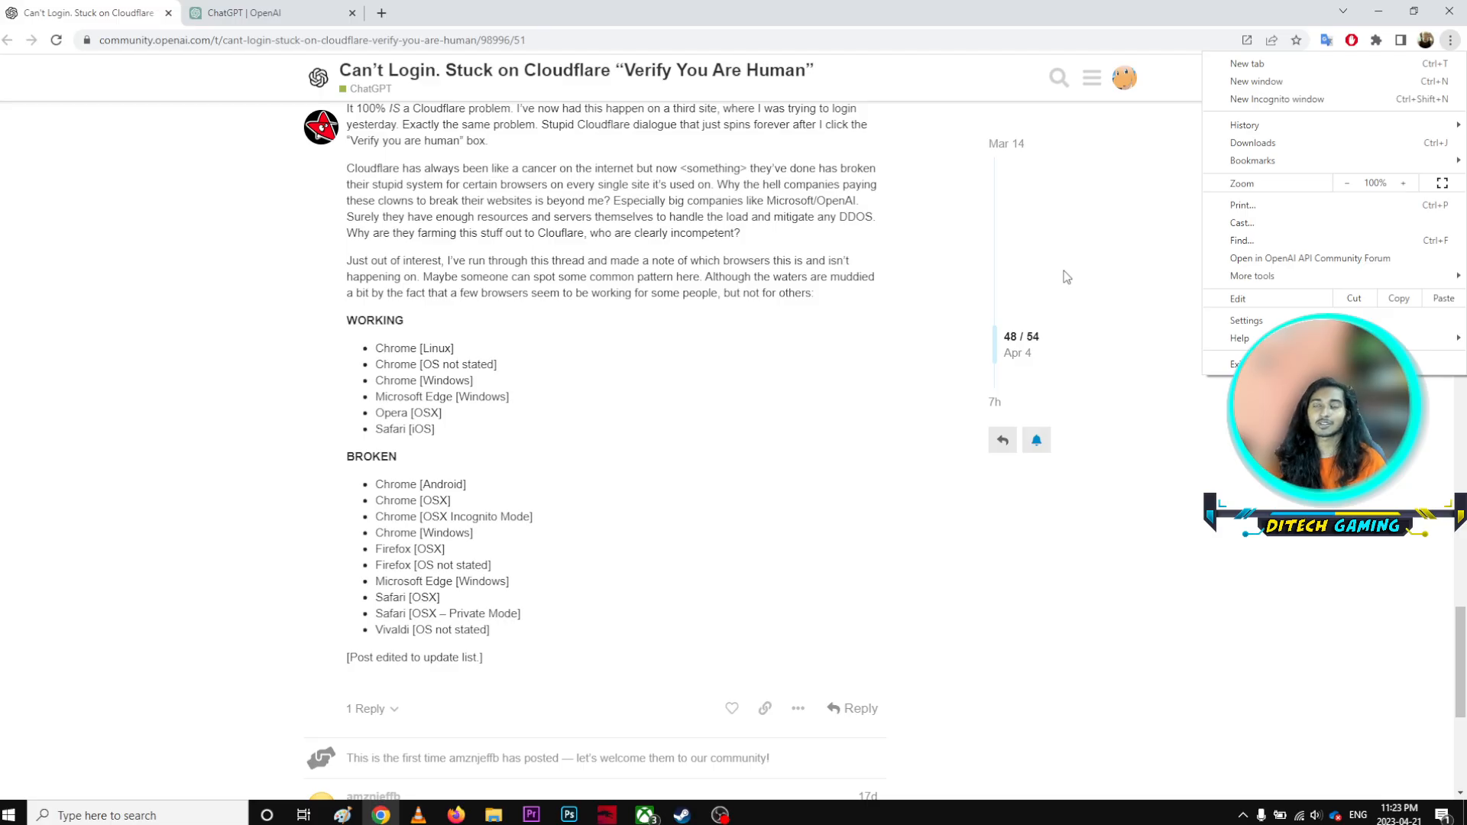
{"action": "mouse_move", "coordinate": [1058, 274]}
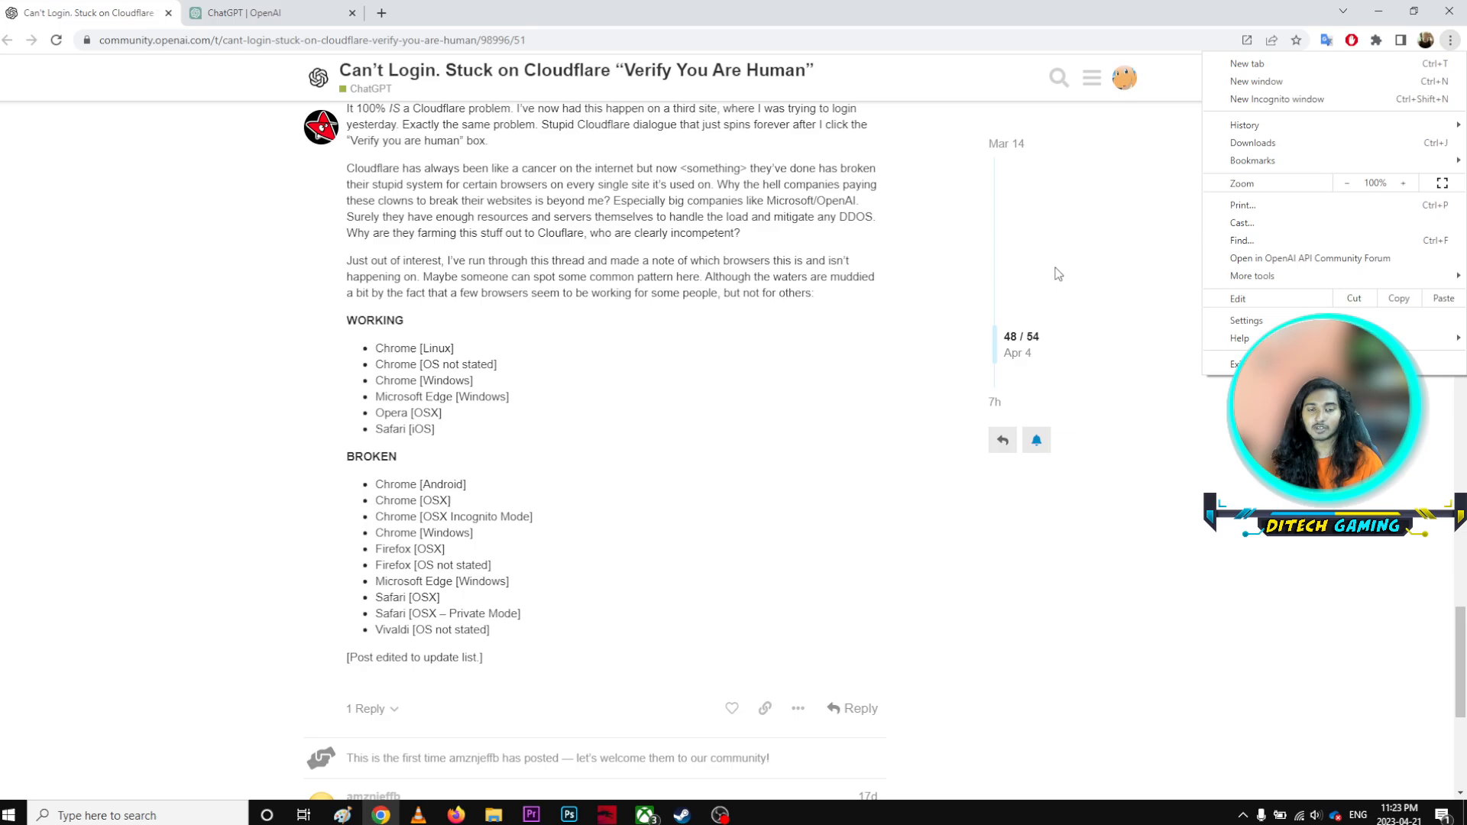
{"action": "mouse_move", "coordinate": [719, 309]}
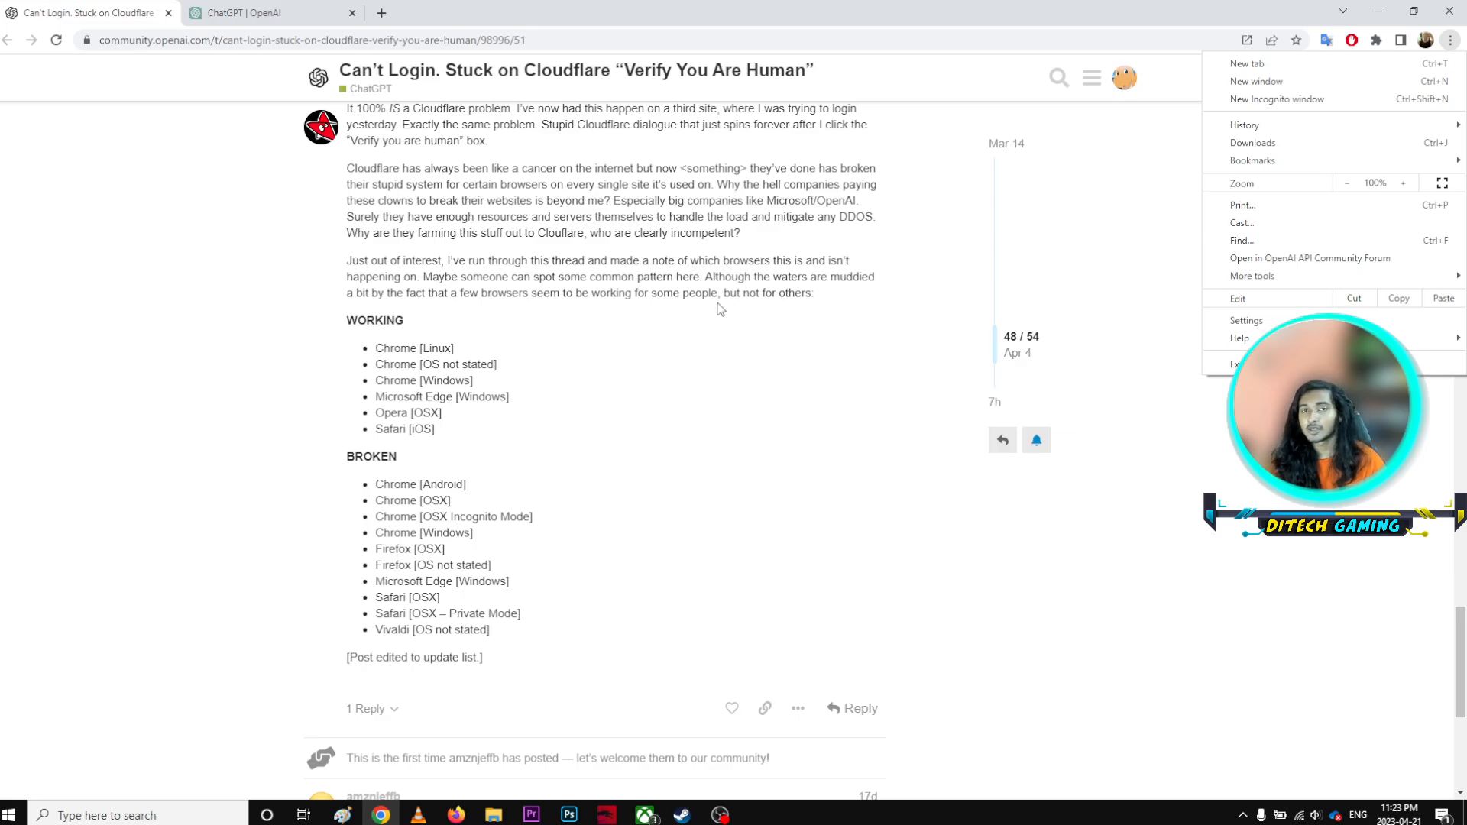
{"action": "mouse_move", "coordinate": [688, 301]}
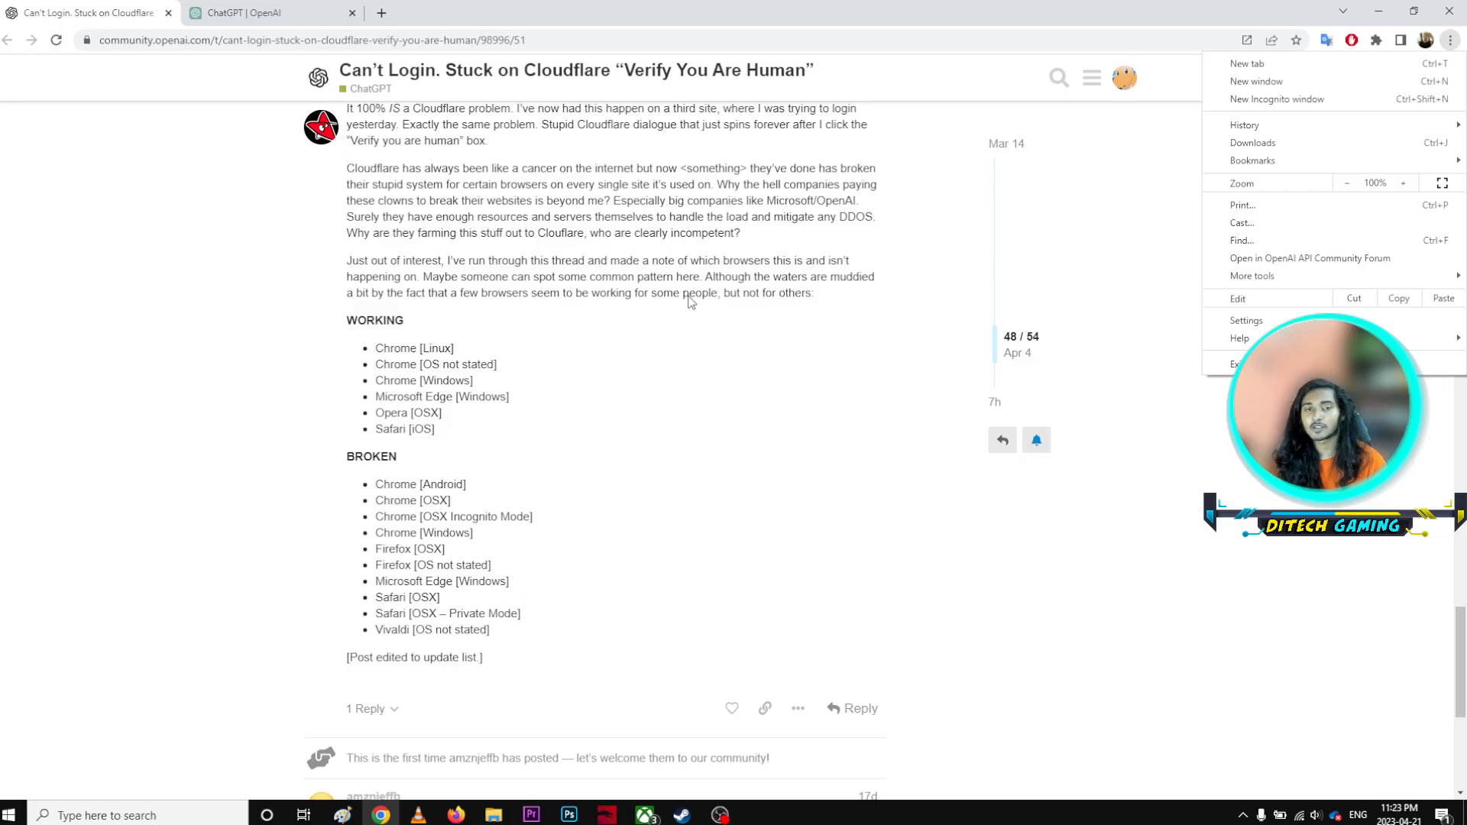
{"action": "scroll", "scroll_direction": "down", "scroll_amount": 3}
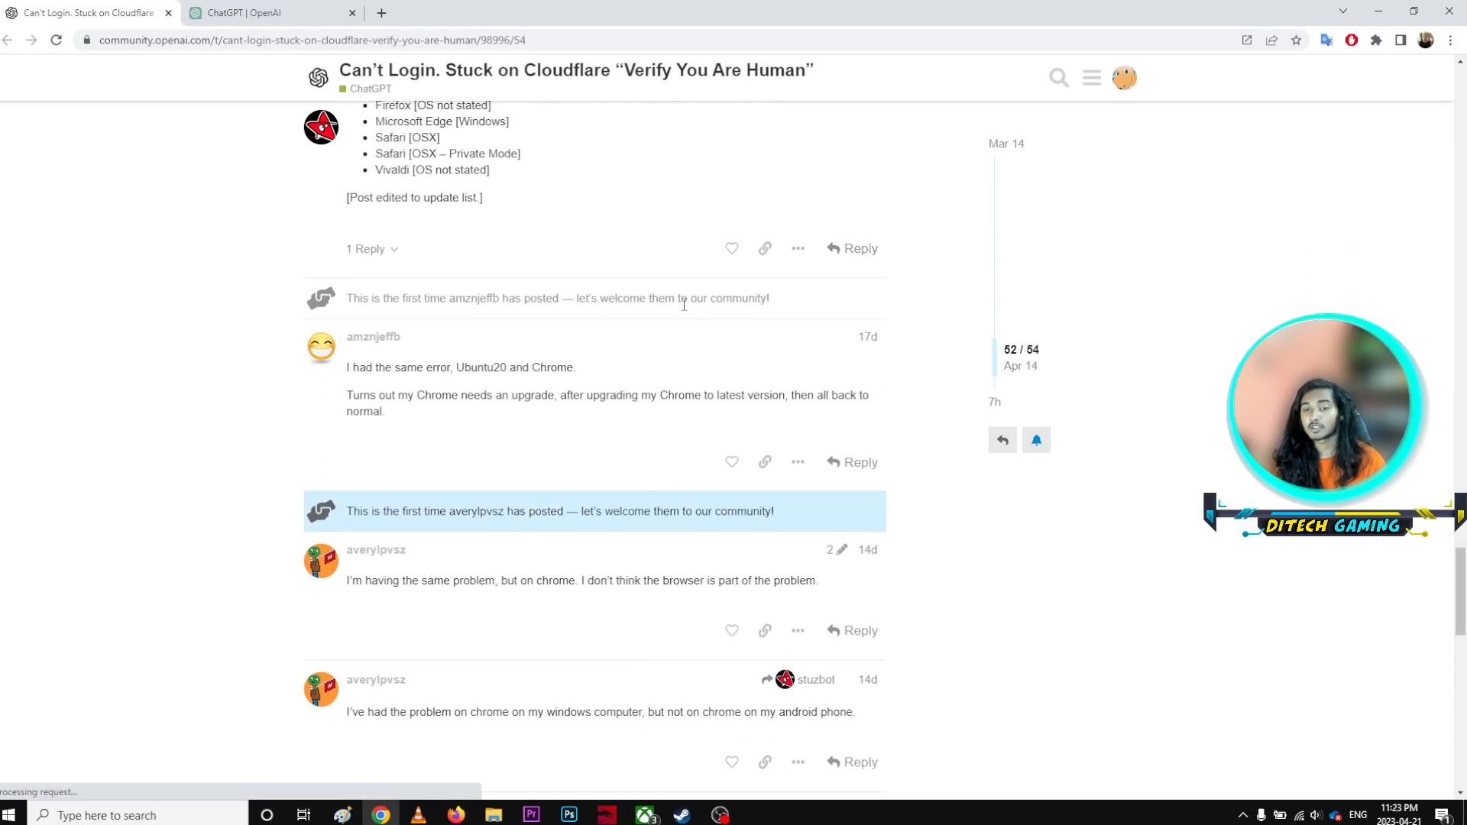
{"action": "scroll", "scroll_direction": "down", "scroll_amount": 3}
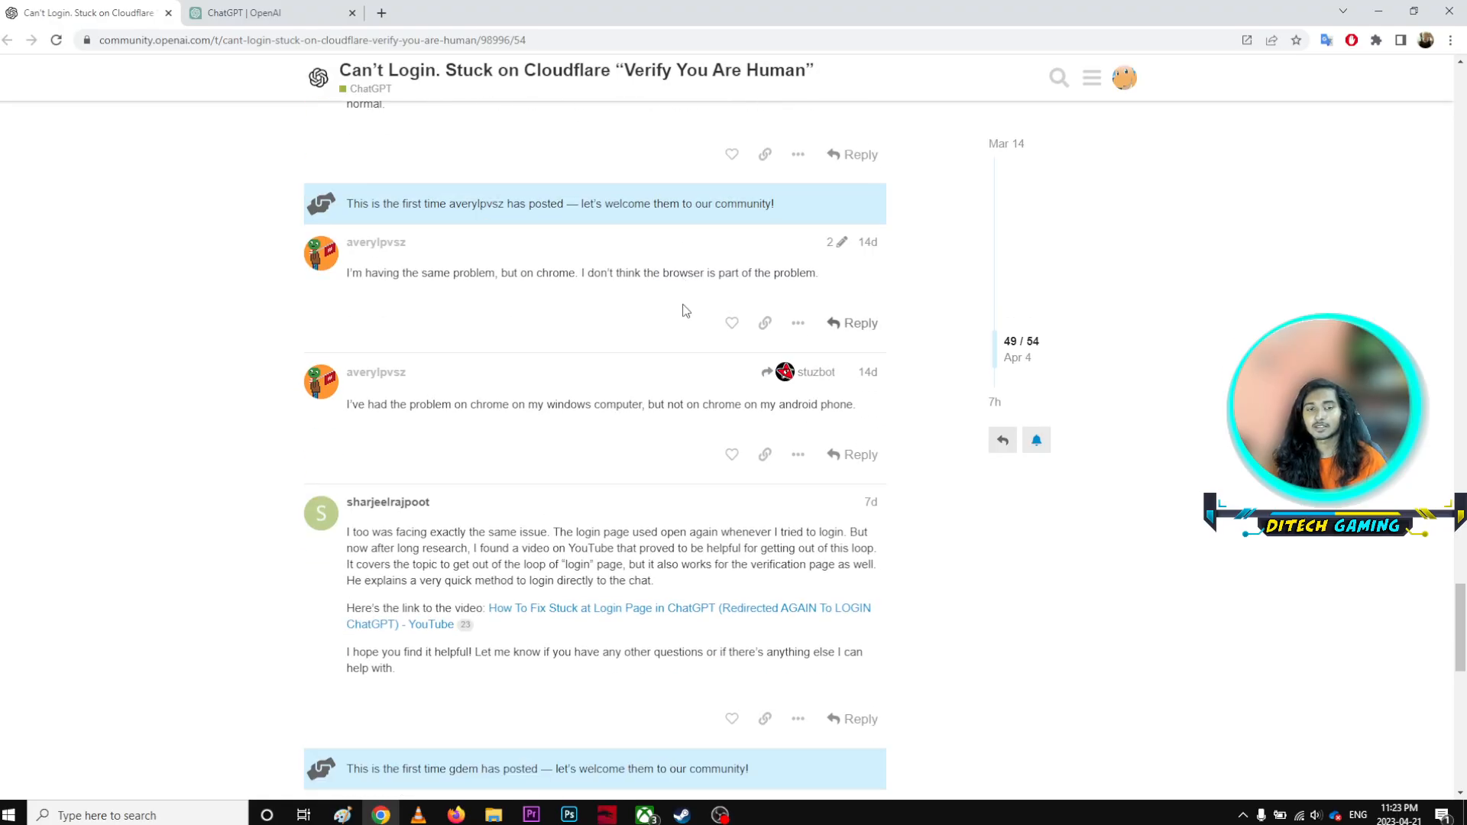
{"action": "scroll", "scroll_direction": "down", "scroll_amount": 3}
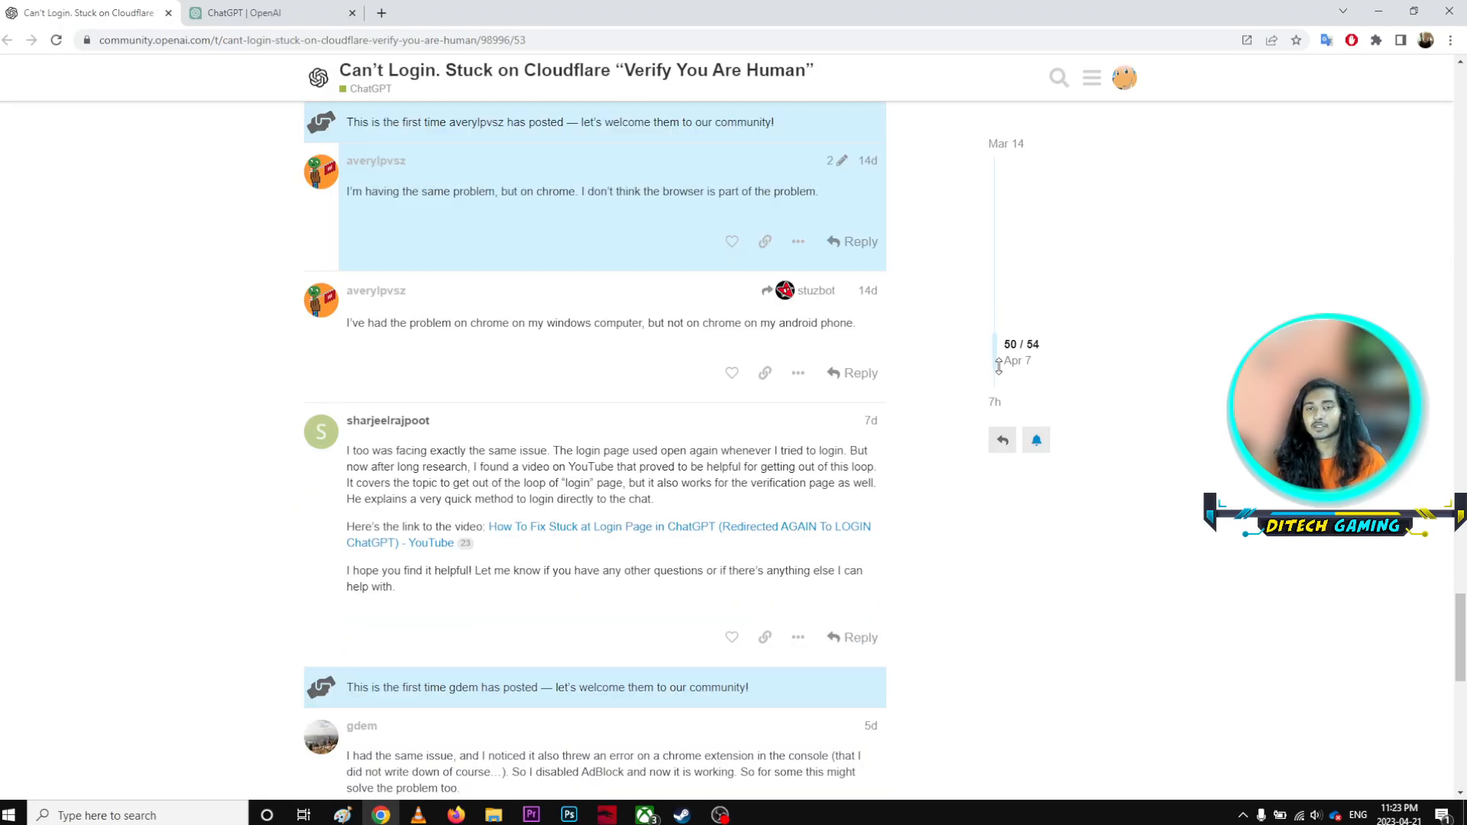
{"action": "scroll", "scroll_direction": "down", "scroll_amount": 3}
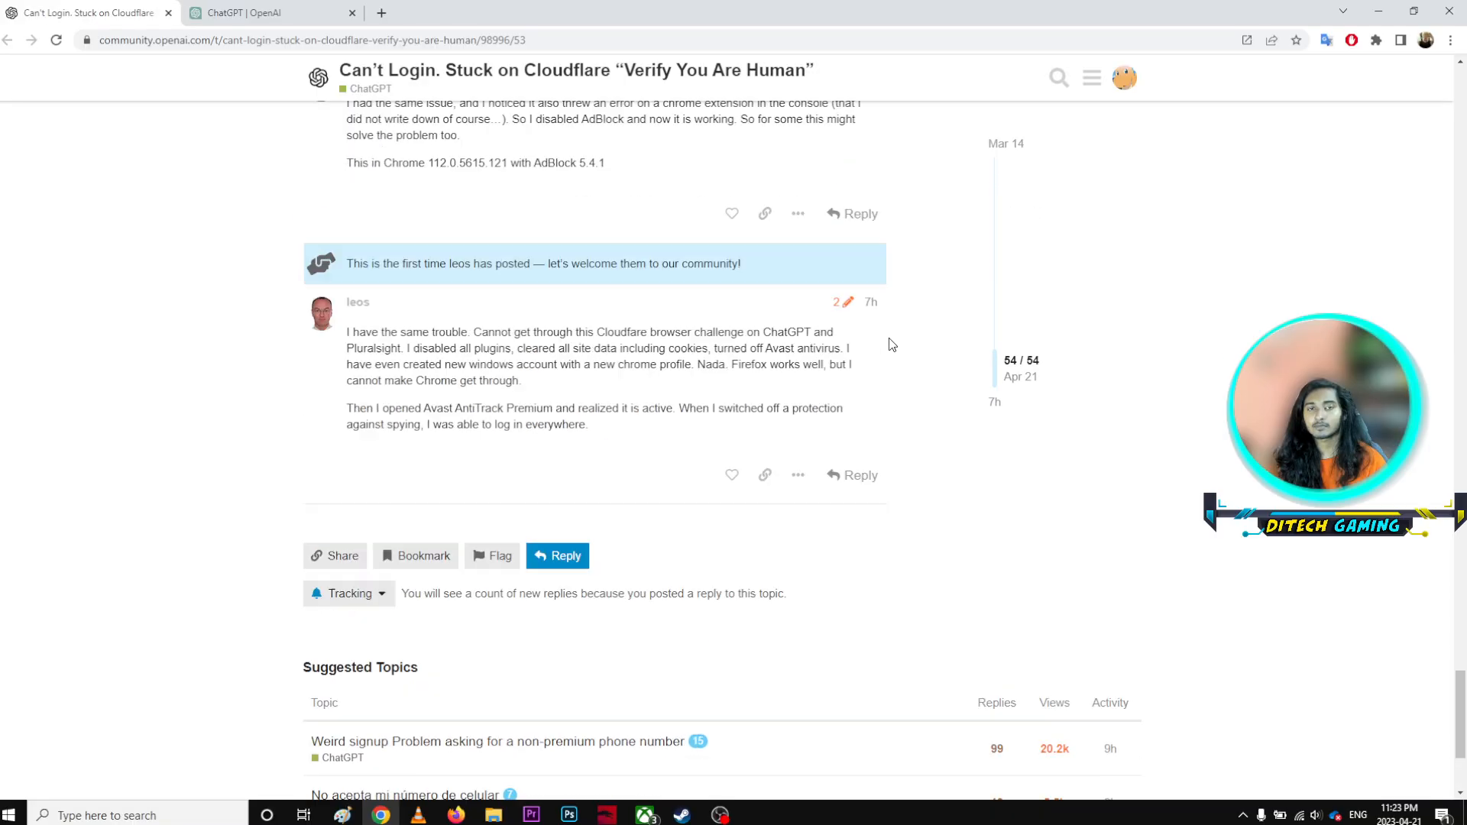
{"action": "scroll", "scroll_direction": "up", "scroll_amount": 3}
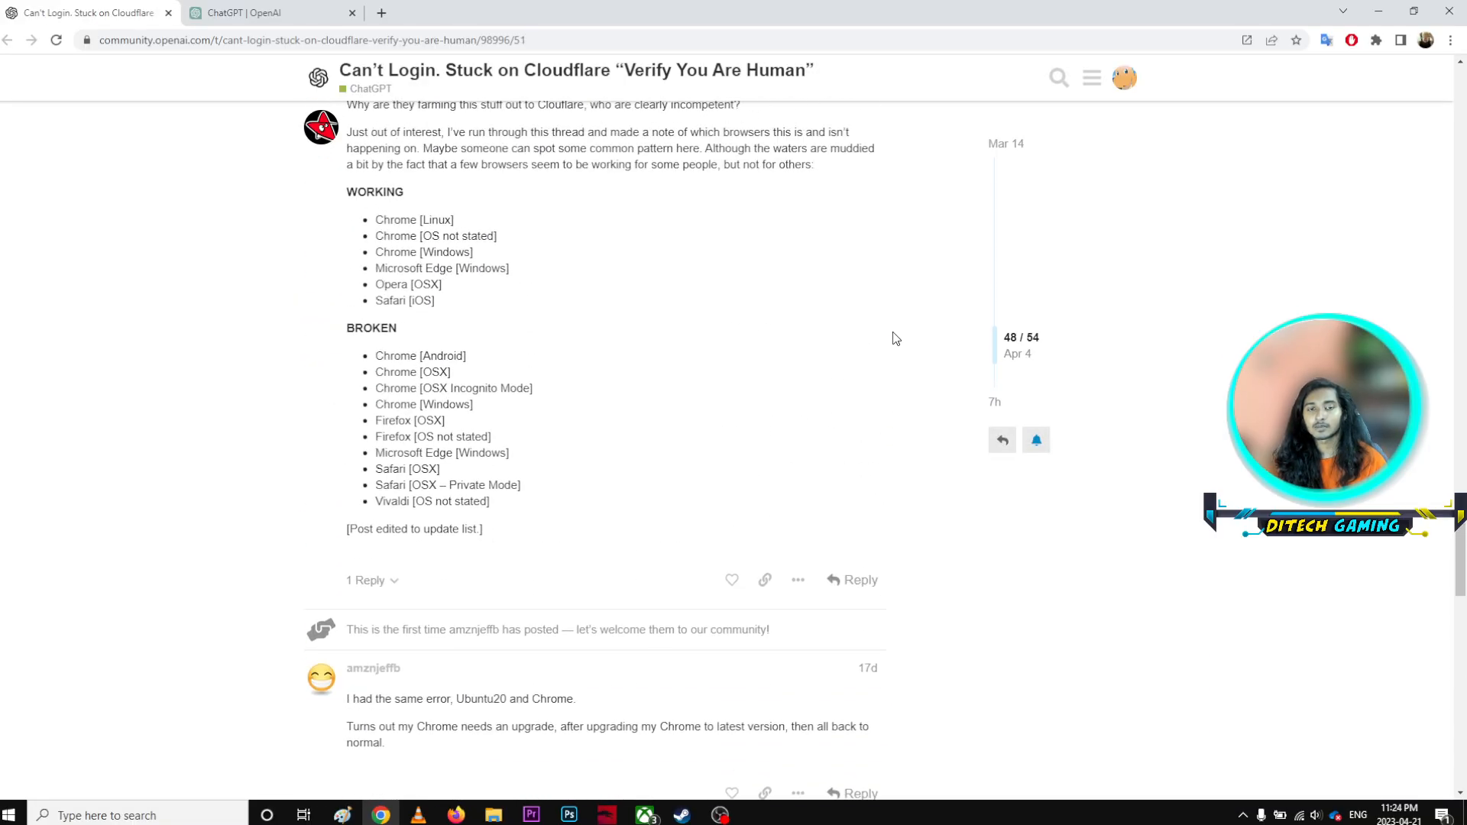
{"action": "scroll", "scroll_direction": "down", "scroll_amount": 3}
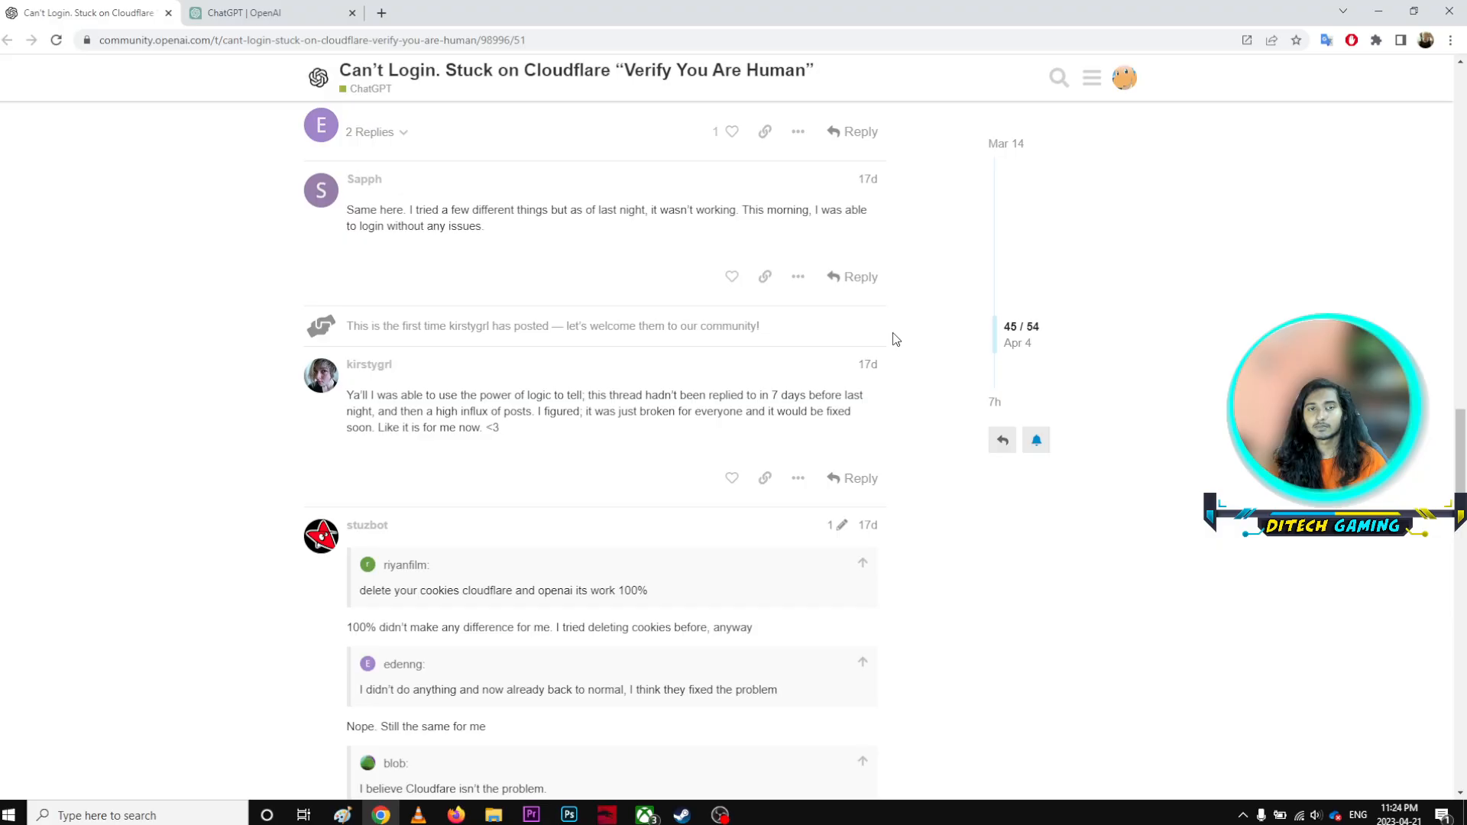
{"action": "scroll", "scroll_direction": "up", "scroll_amount": 3}
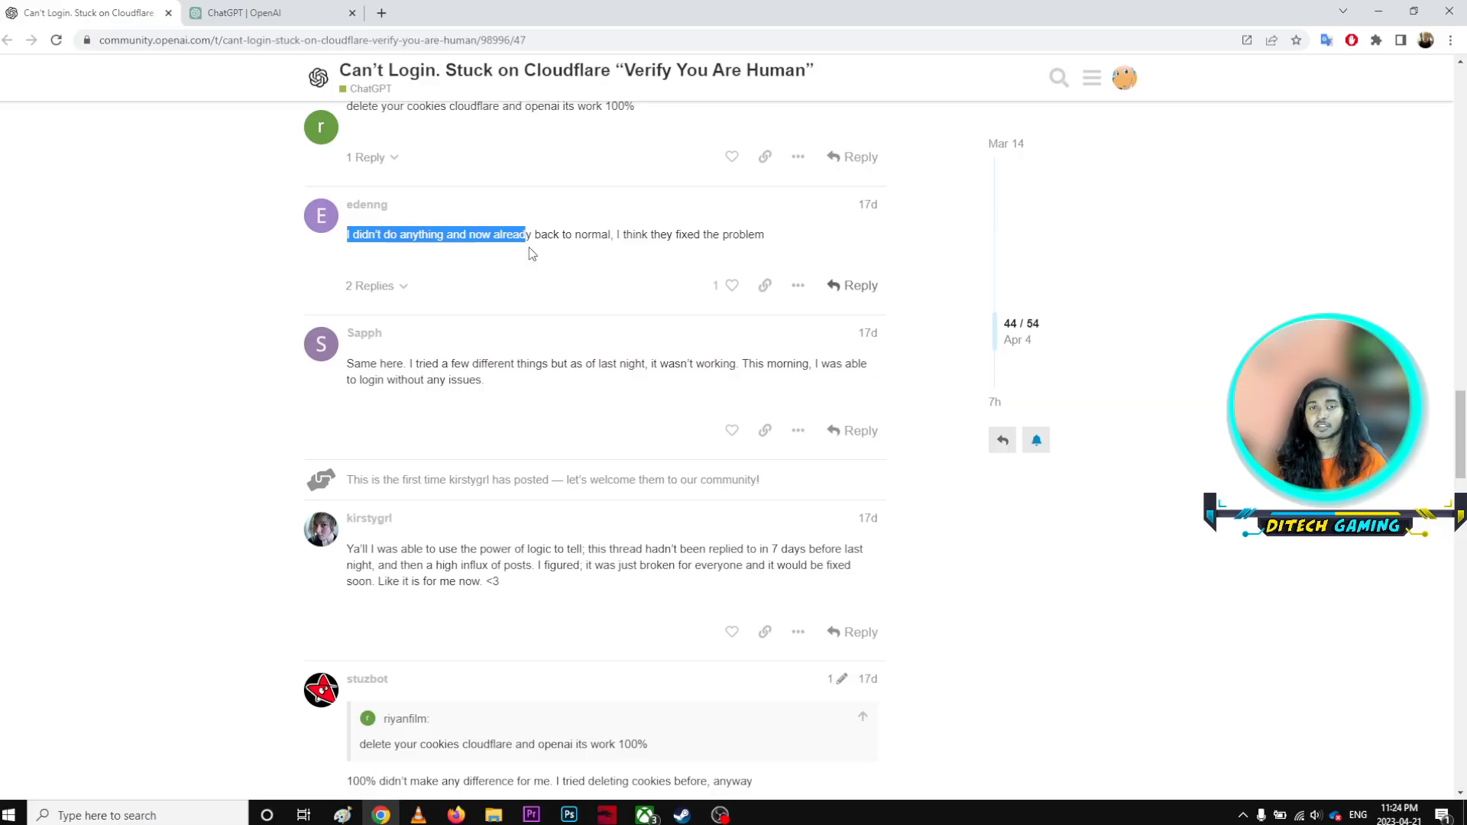
{"action": "left_click_drag", "start_coordinate": [528, 234], "coordinate": [606, 234]}
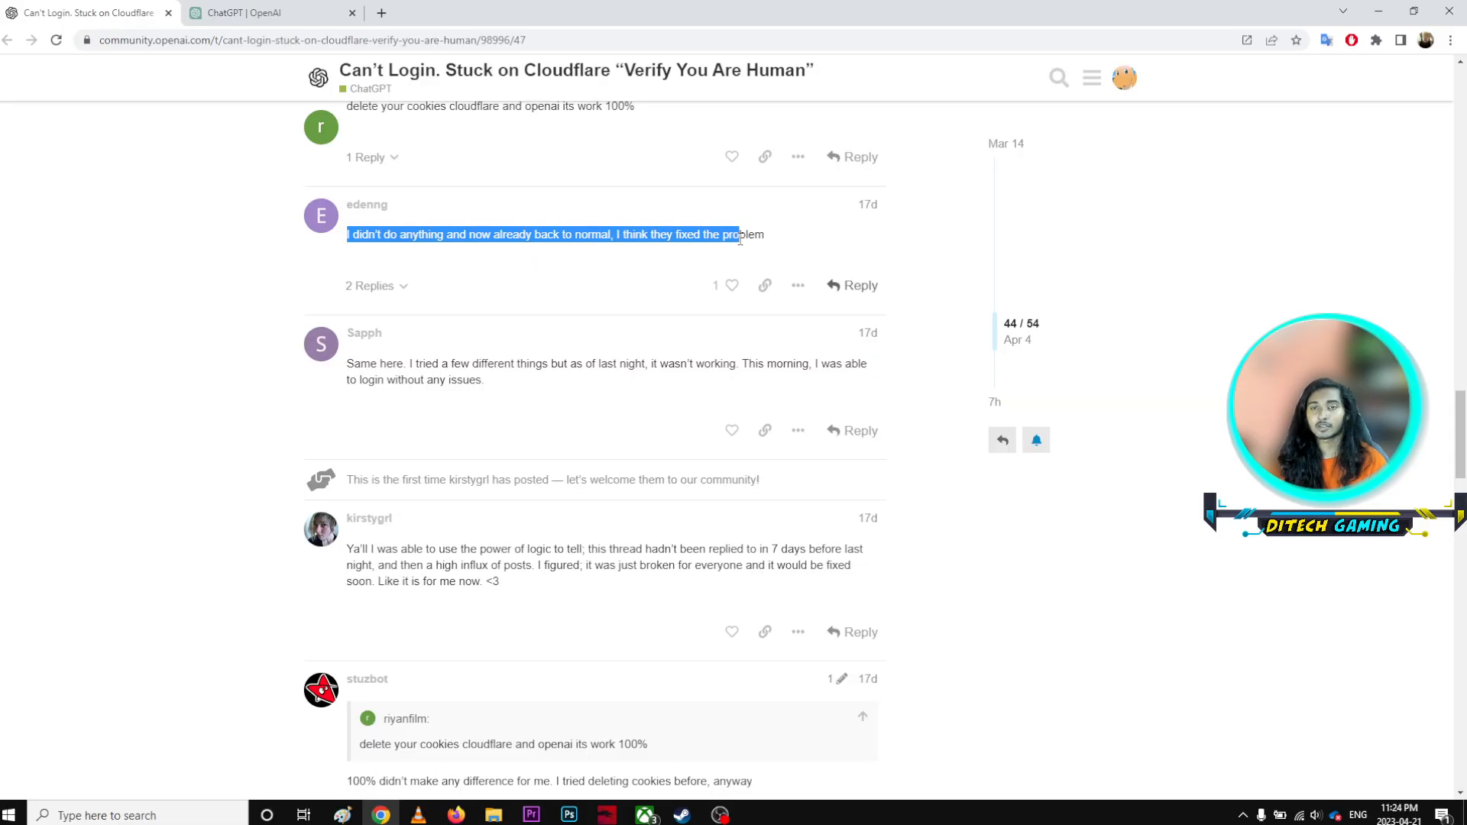
{"action": "left_click", "coordinate": [537, 351]}
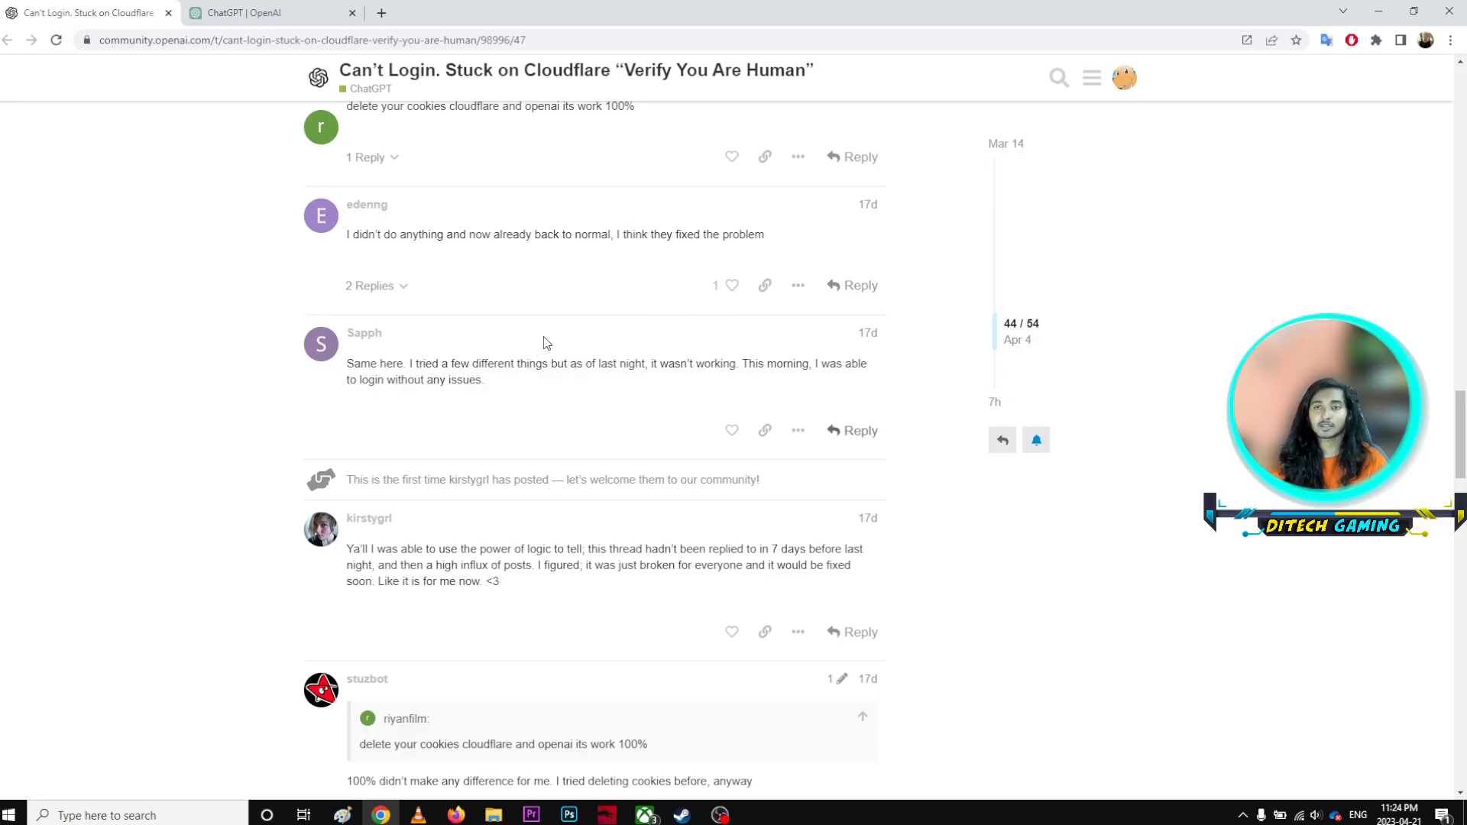
{"action": "scroll", "scroll_direction": "up", "scroll_amount": 3}
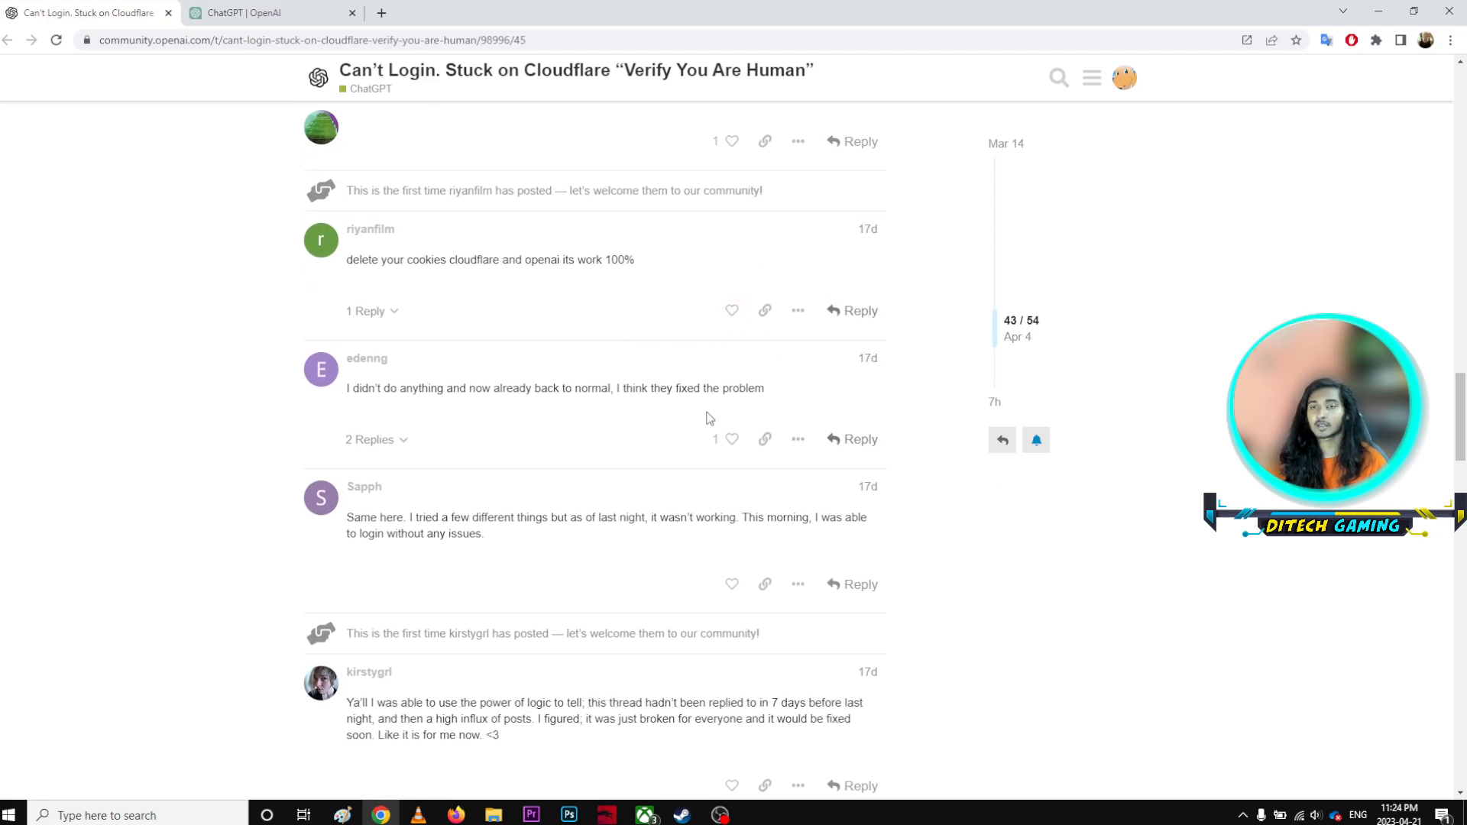
{"action": "left_click", "coordinate": [1015, 150]}
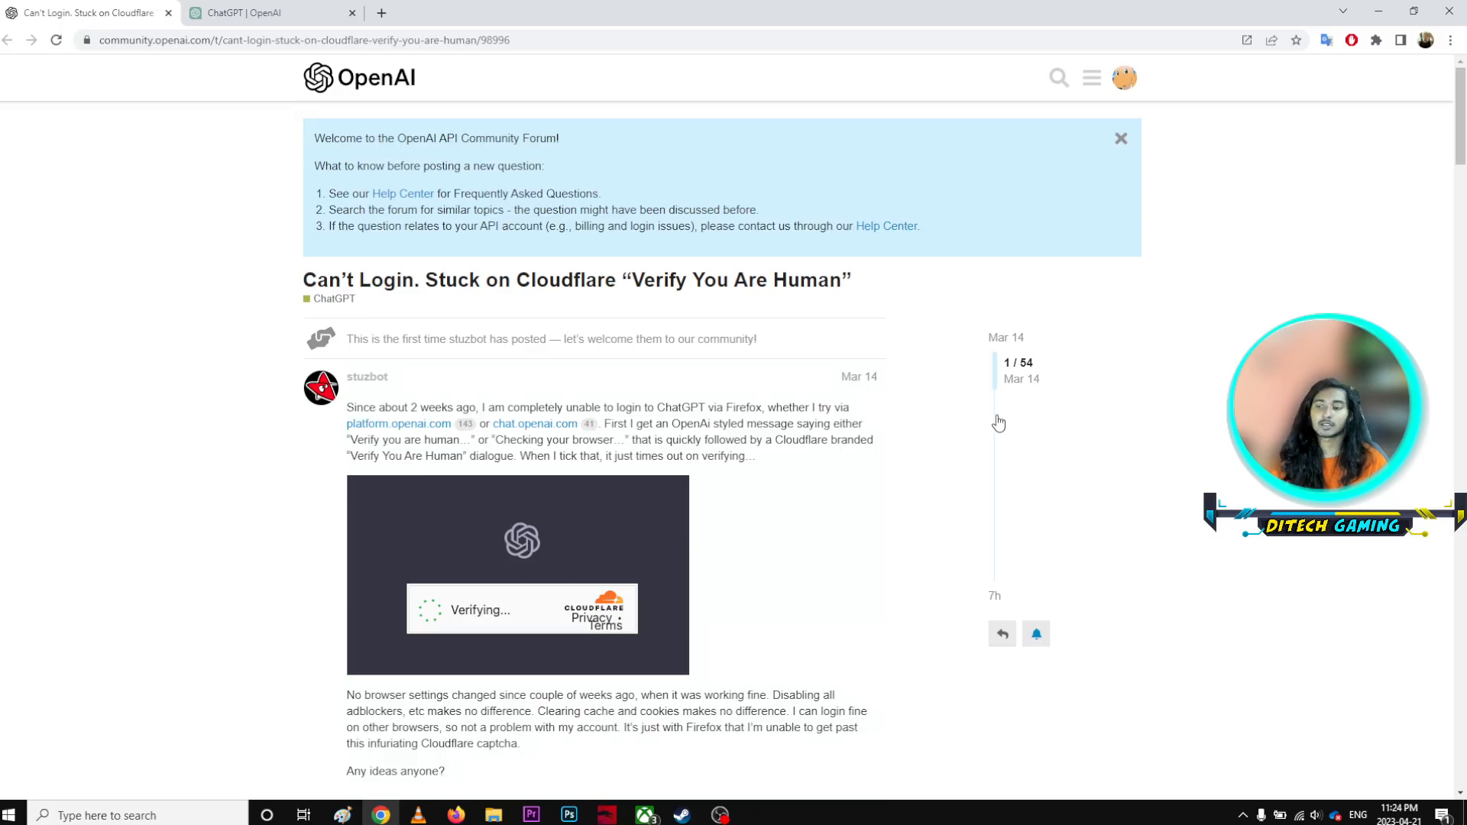
{"action": "mouse_move", "coordinate": [1176, 534]}
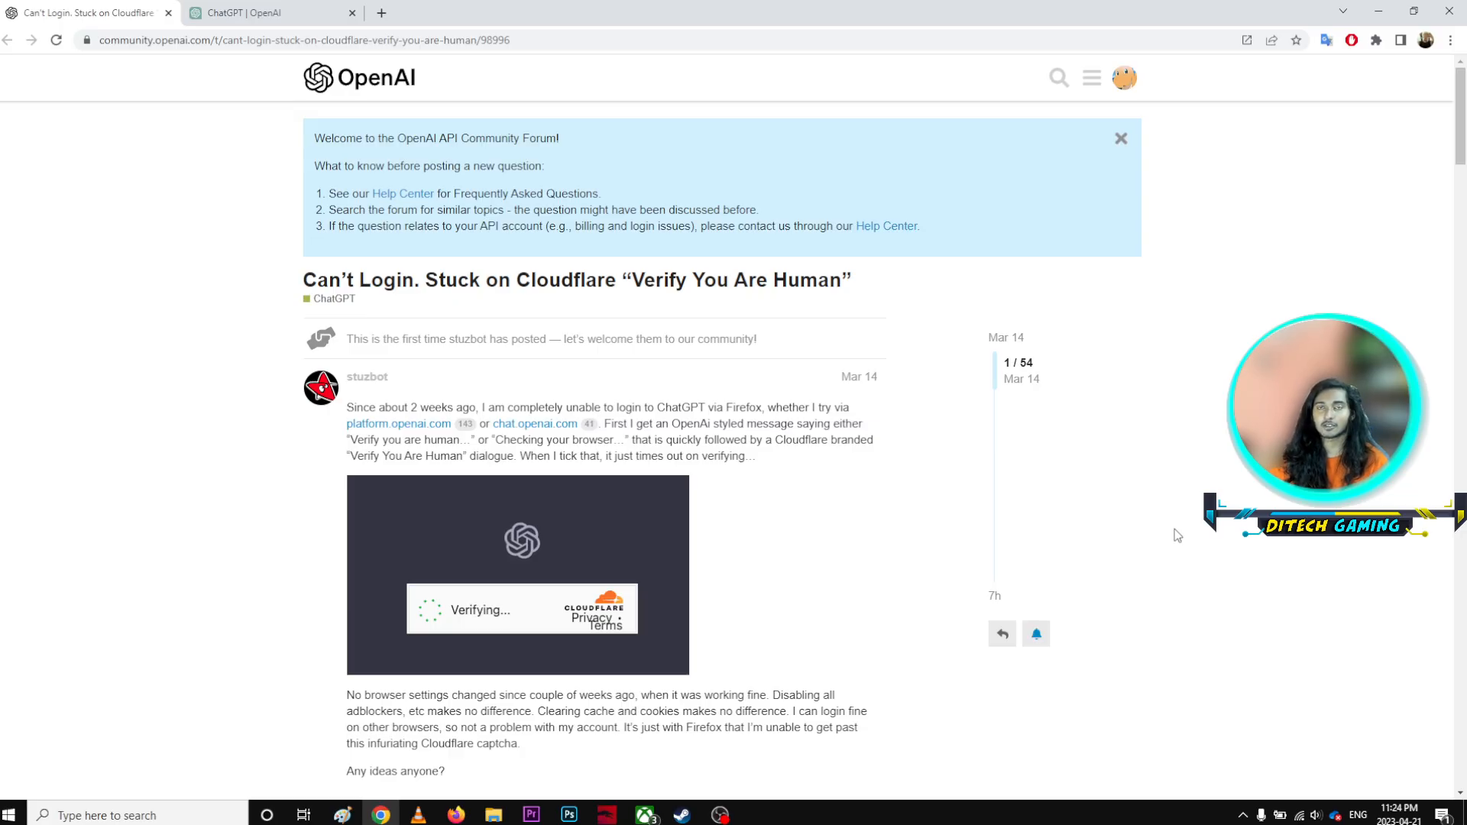
{"action": "mouse_move", "coordinate": [859, 622]}
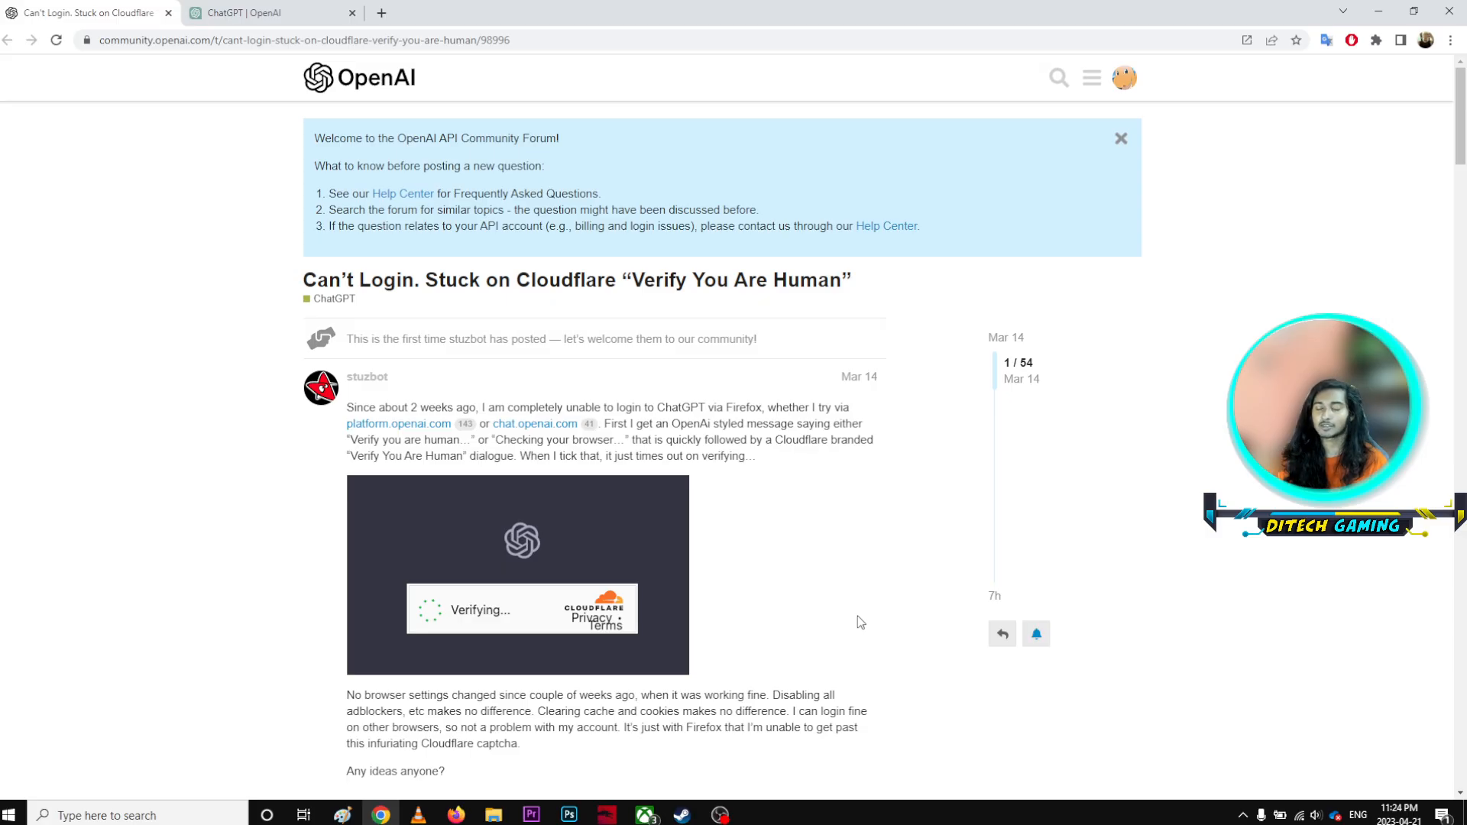
{"action": "mouse_move", "coordinate": [791, 774]}
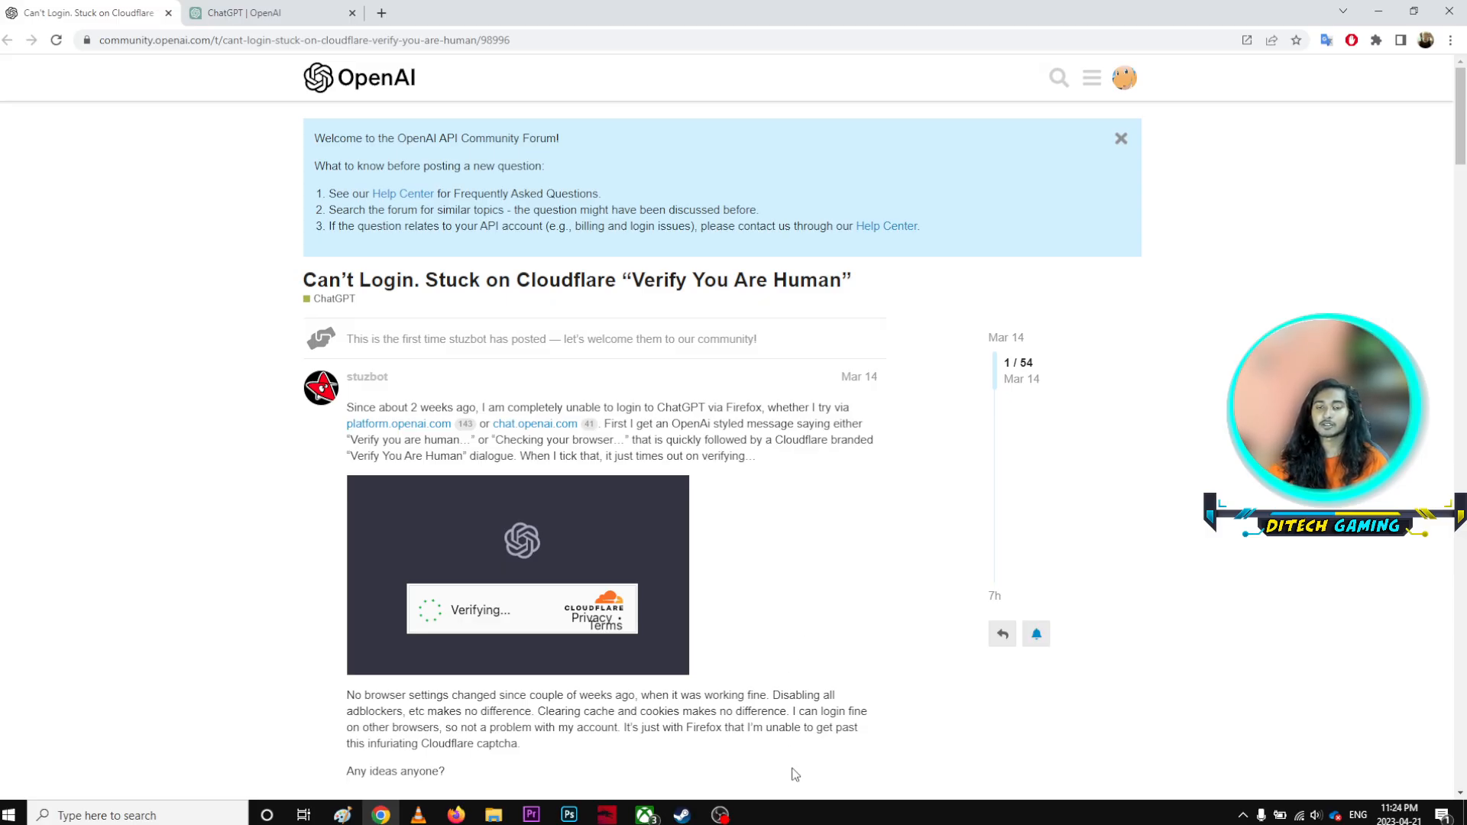
- Bring the OBS Studio recorder to the front from the Windows taskbar
{"action": "left_click", "coordinate": [719, 815]}
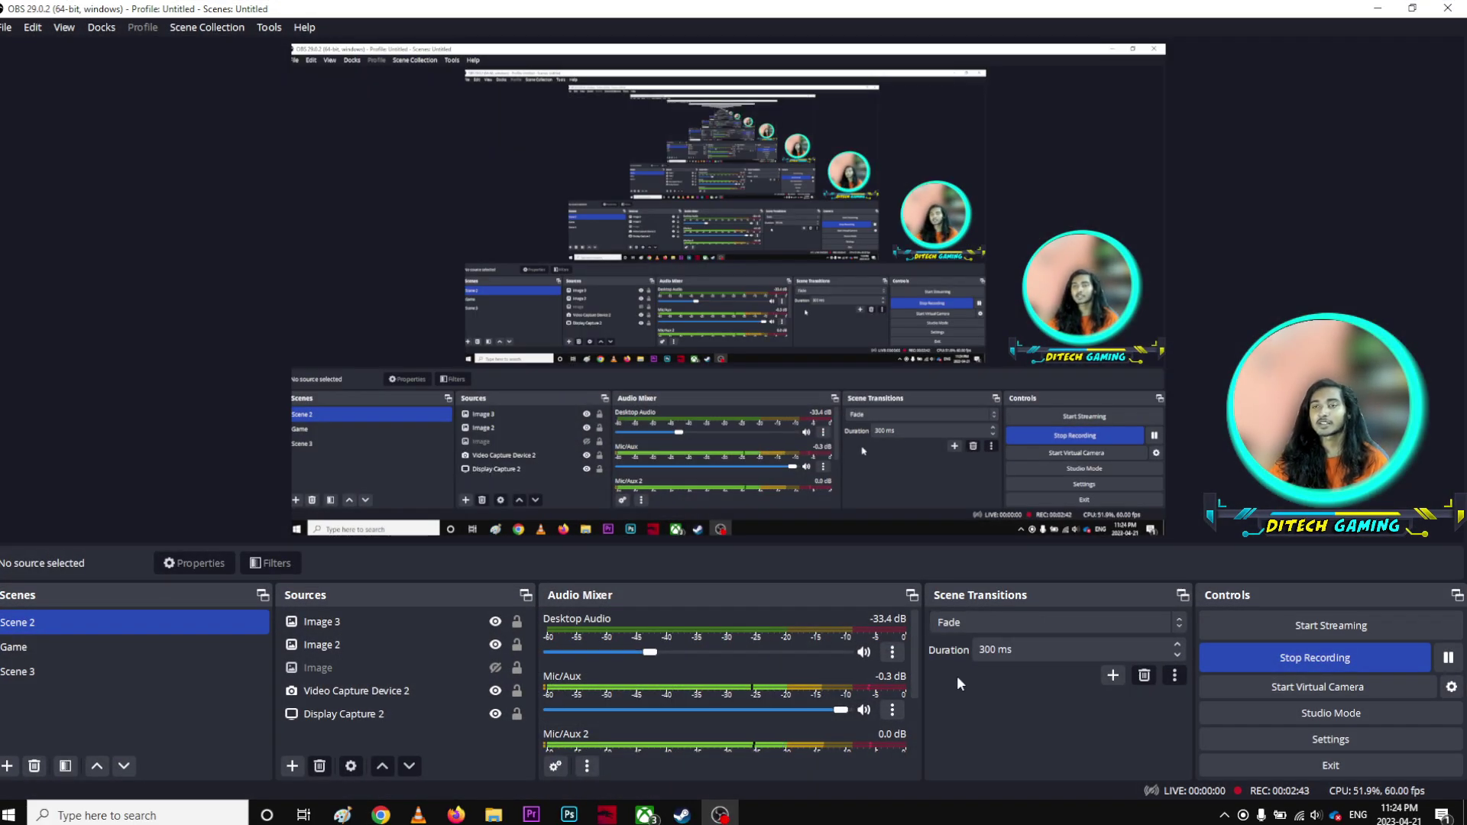